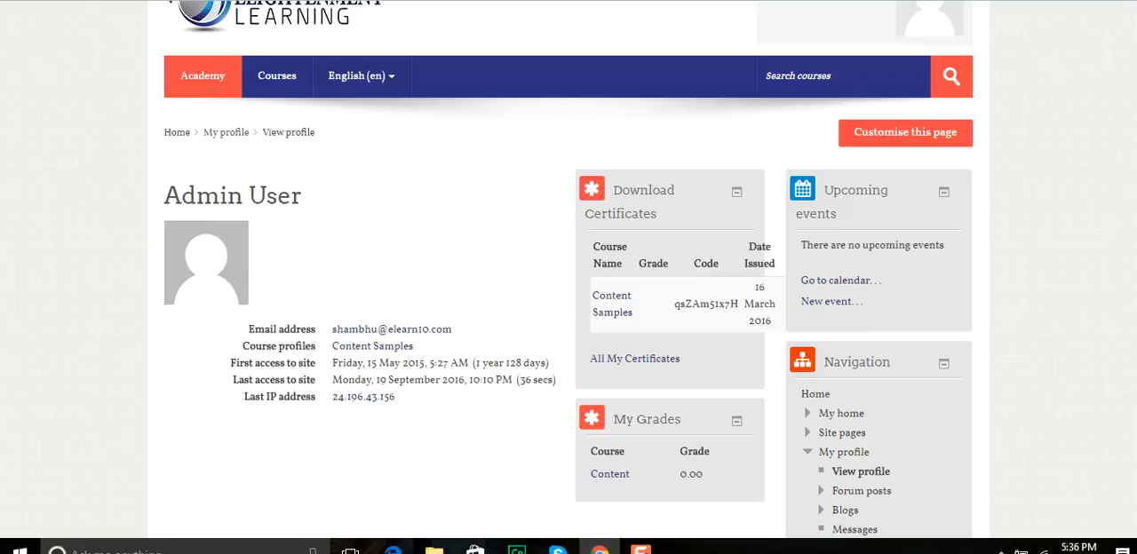
- Expand Site administration > Plugins > Enrolments and choose the Freshbooks plugin
scroll(down, 3)
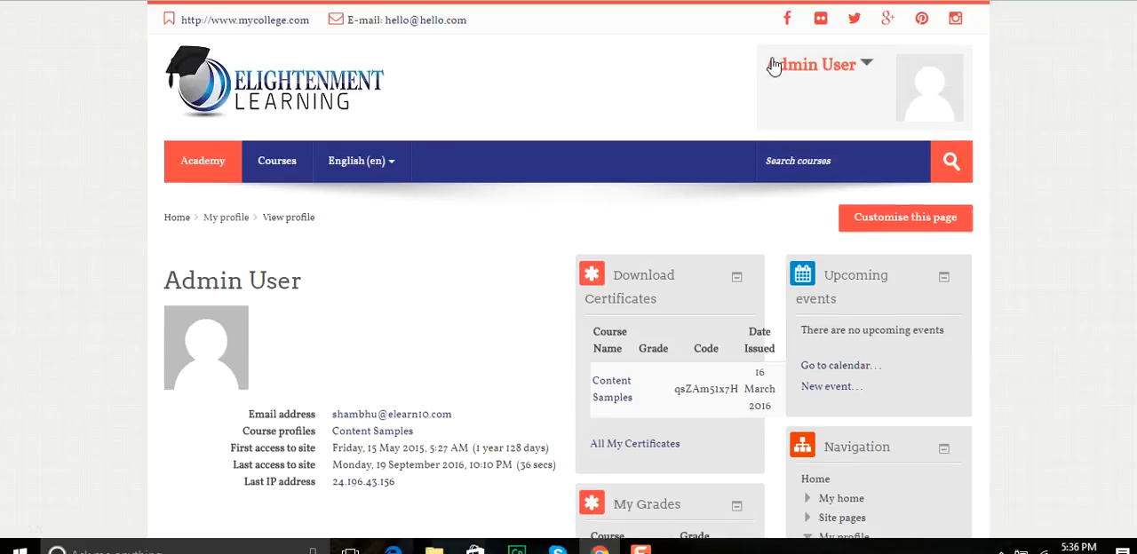
mouse_move(923, 114)
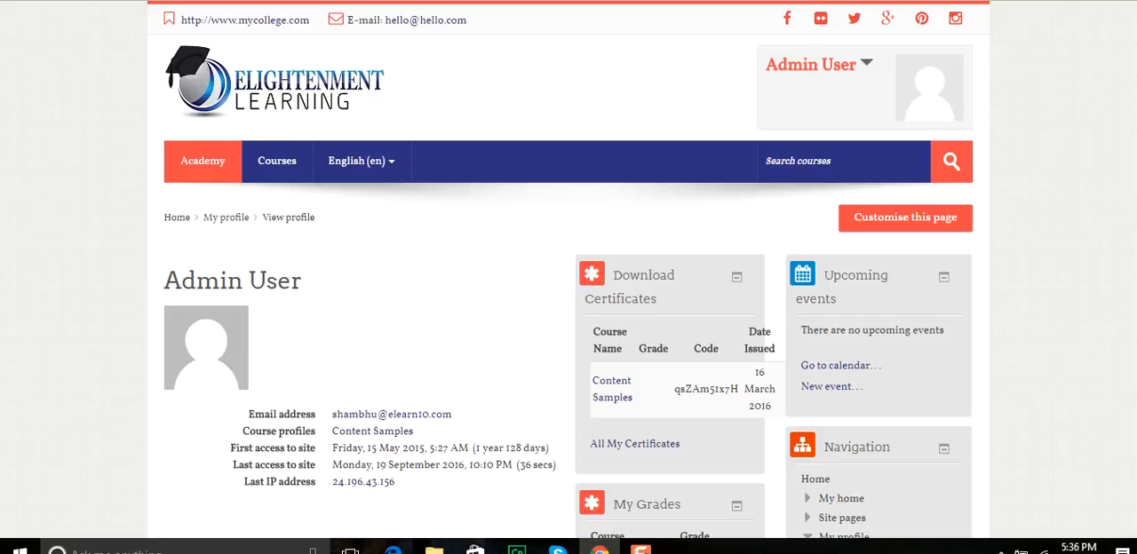
scroll(down, 3)
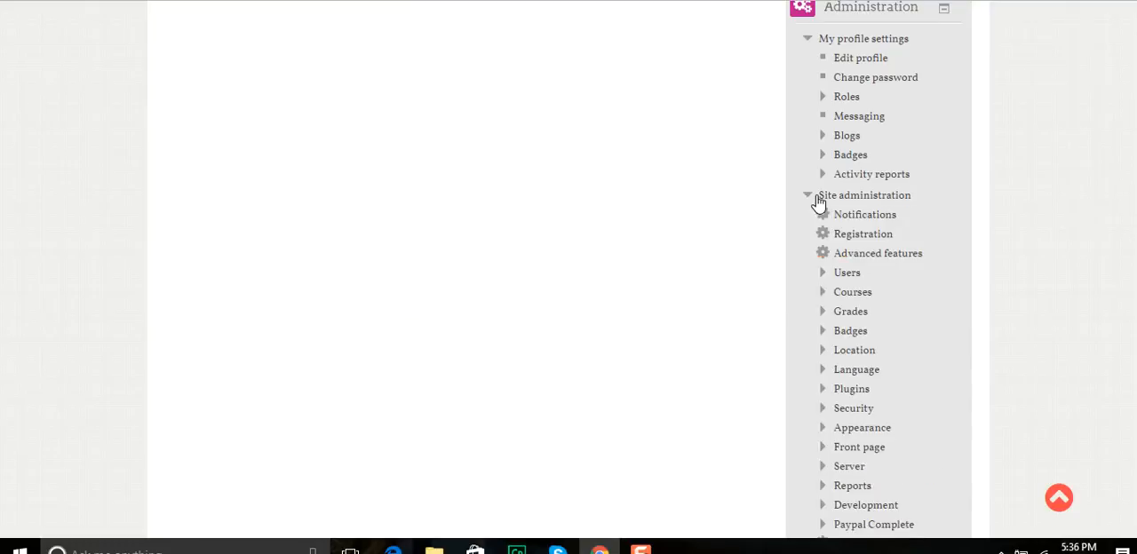
mouse_move(842, 283)
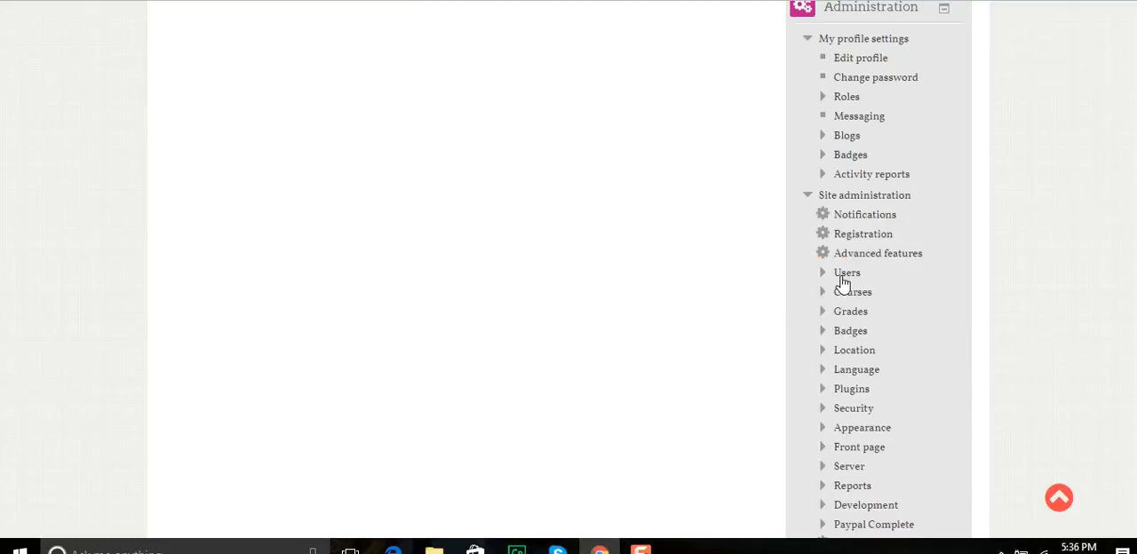
click(851, 389)
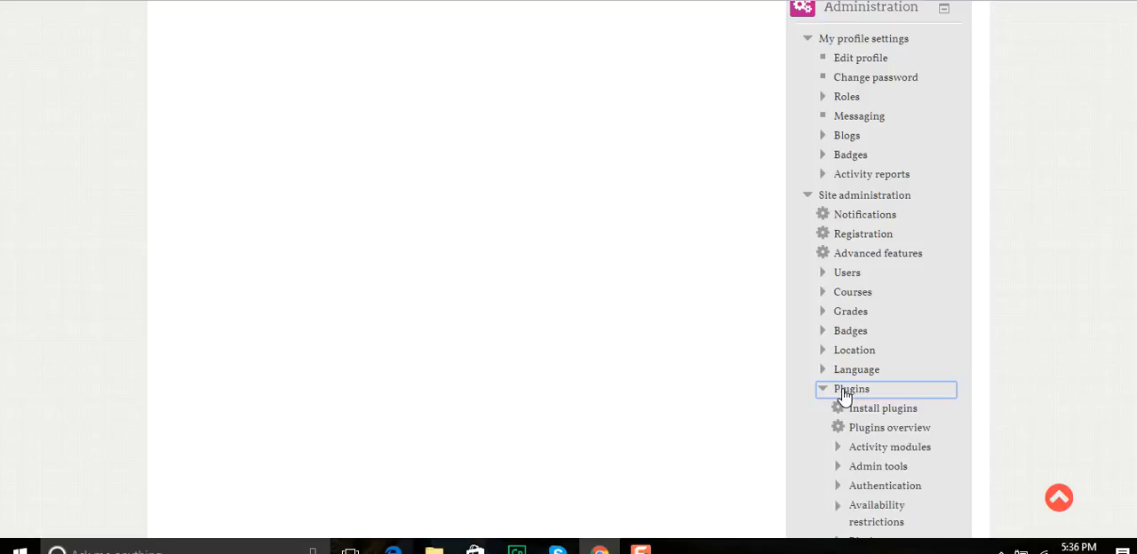
scroll(down, 3)
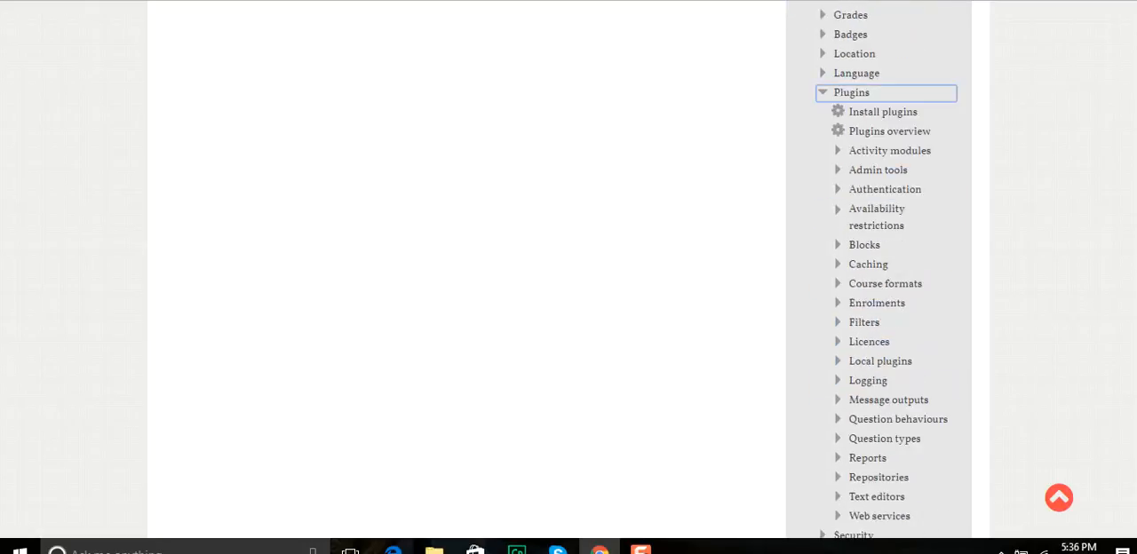
scroll(down, 3)
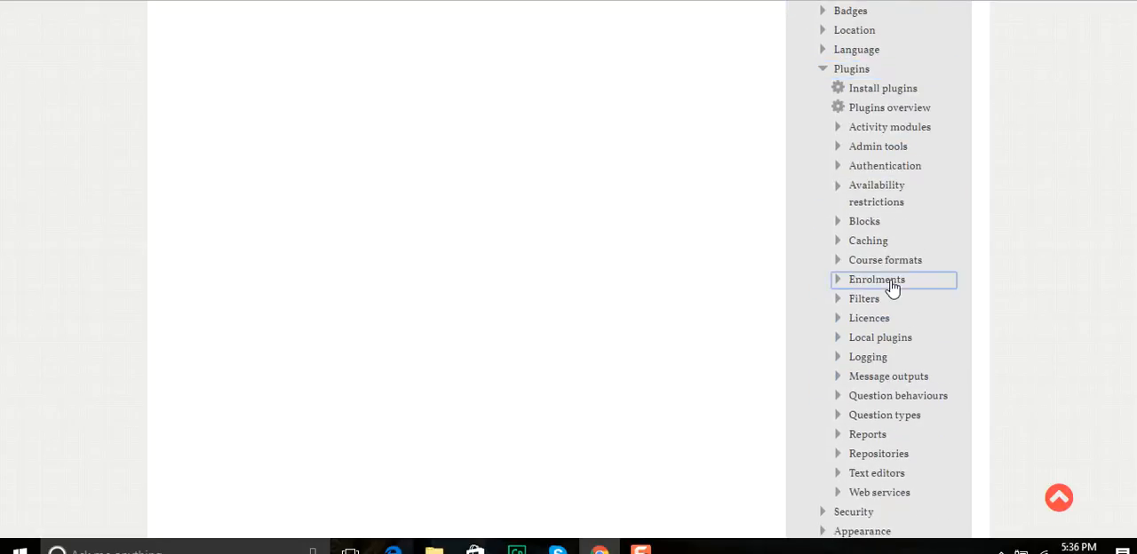
click(876, 279)
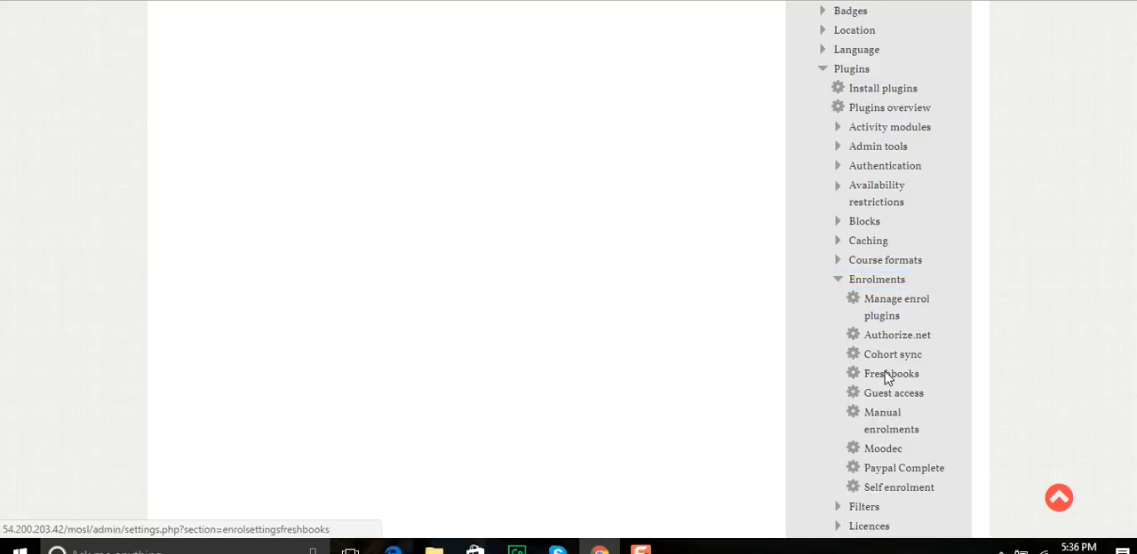
click(892, 373)
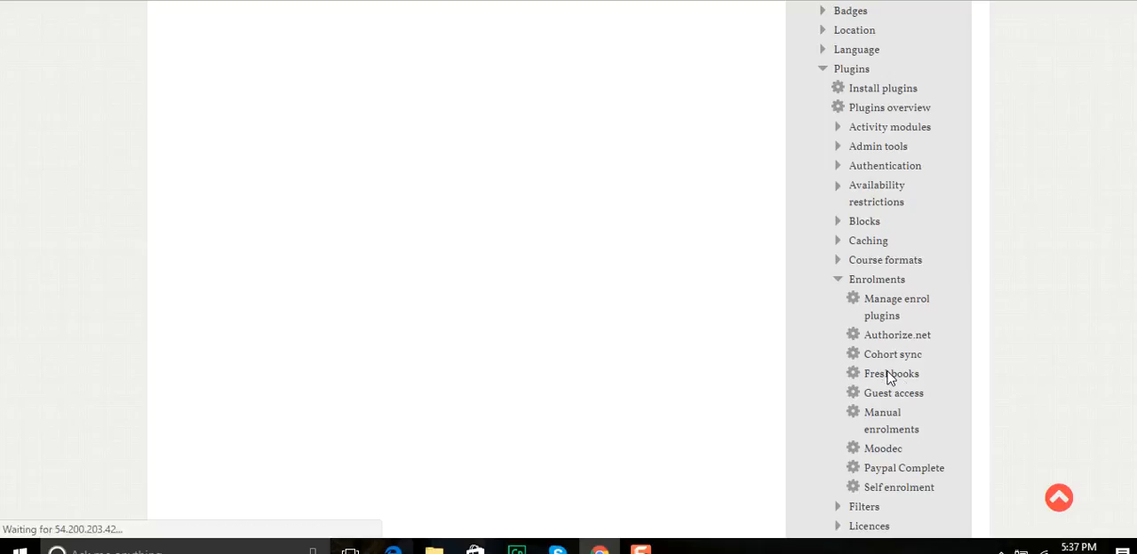
- Append .com to the Freshbooks domain name, making it elightenmentlearning.freshbooks.com
click(891, 373)
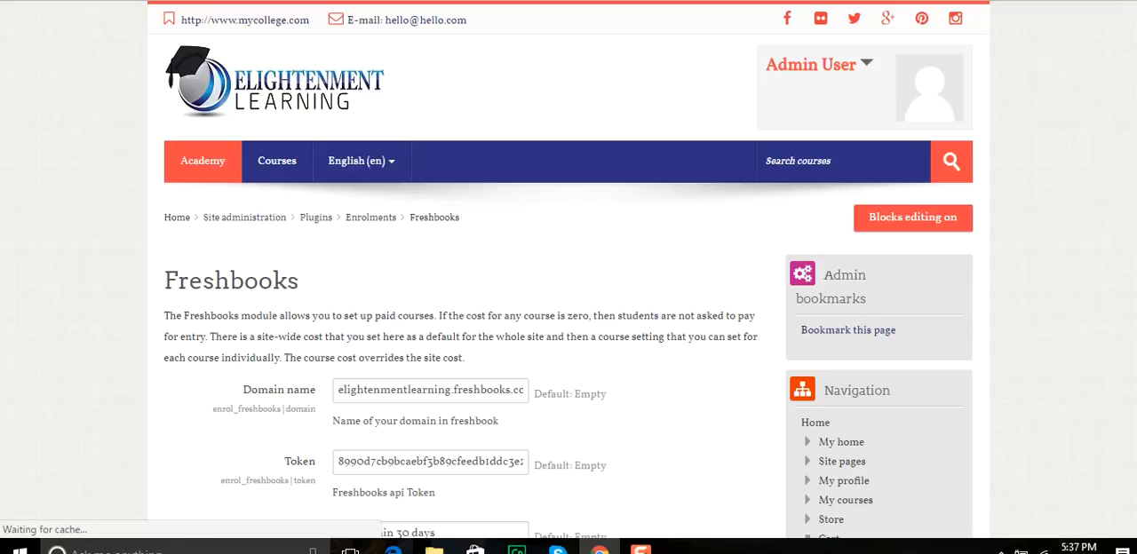
scroll(down, 3)
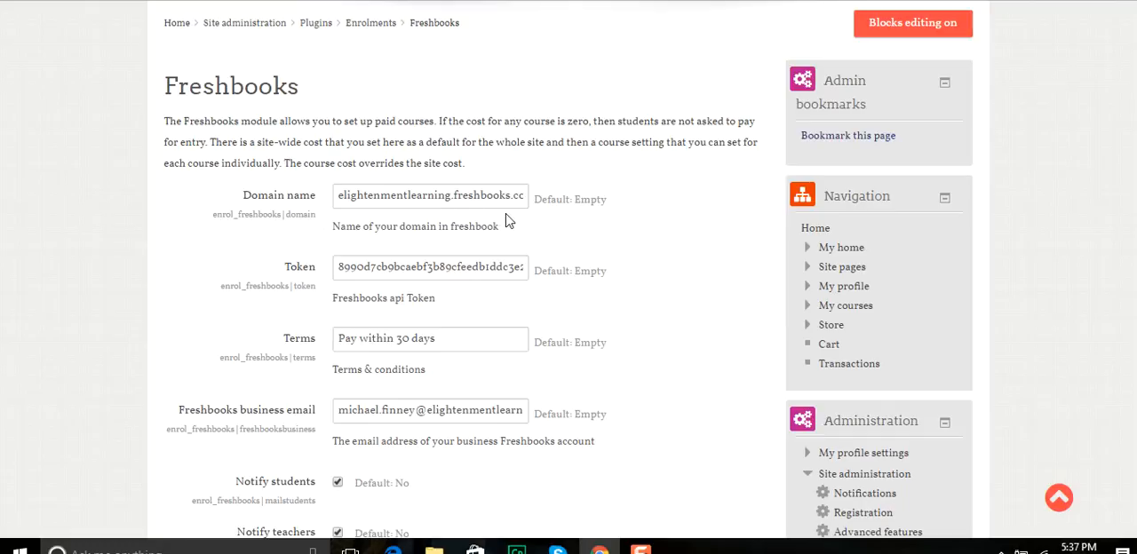
mouse_move(533, 206)
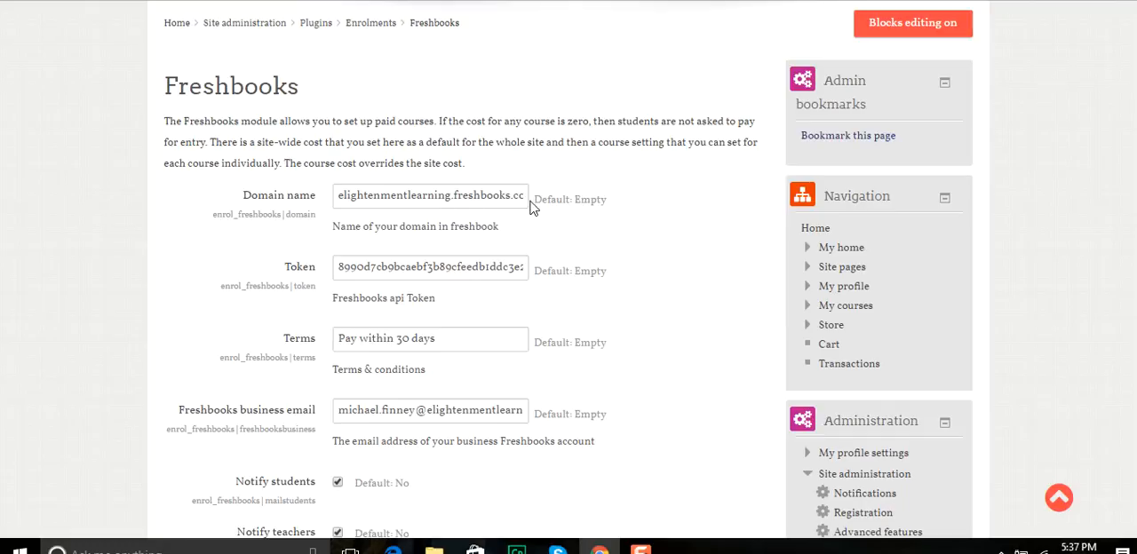
click(429, 193)
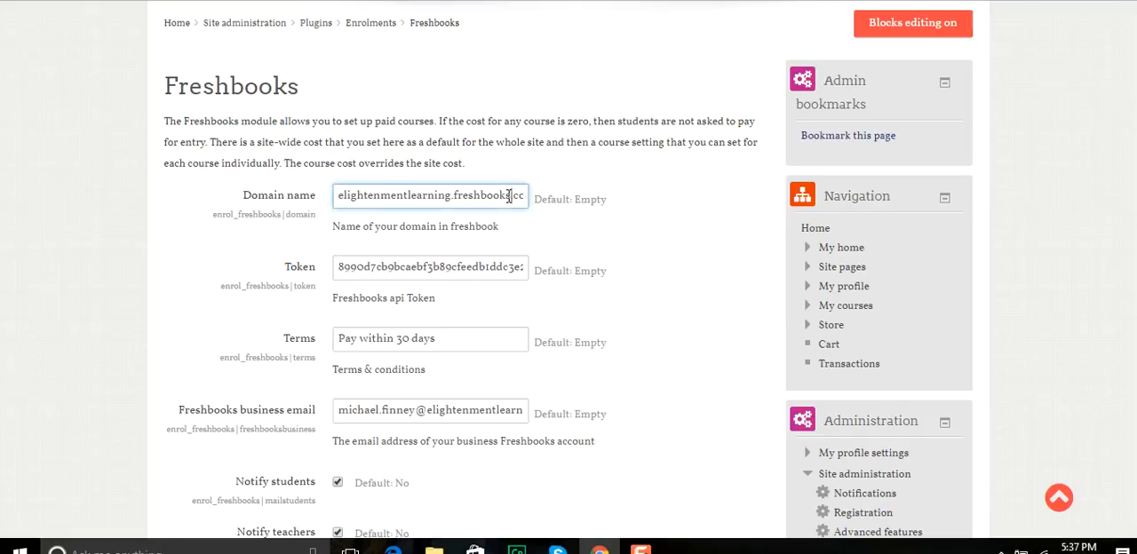
text(.com)
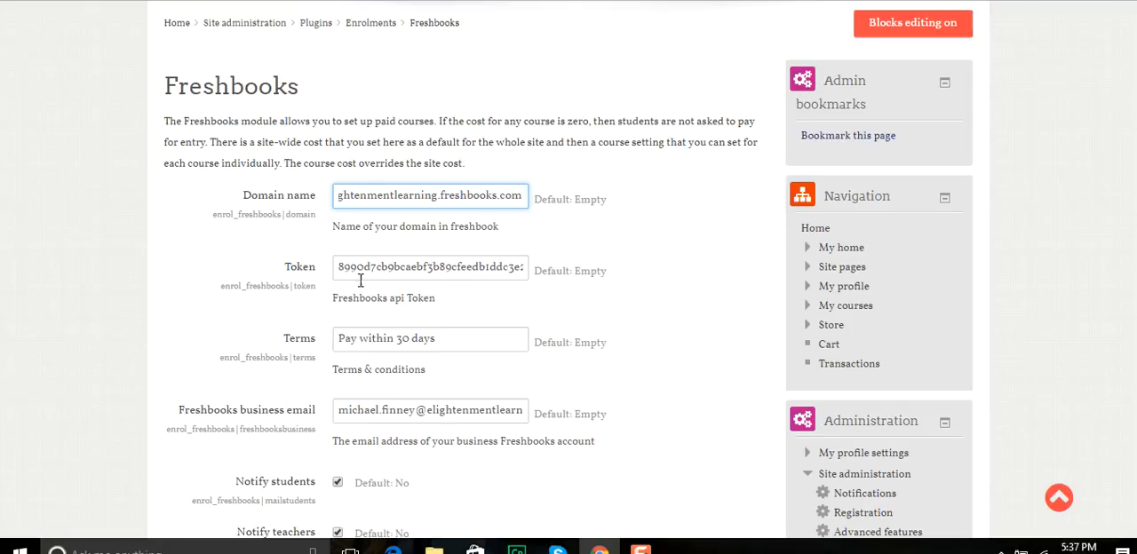
mouse_move(348, 323)
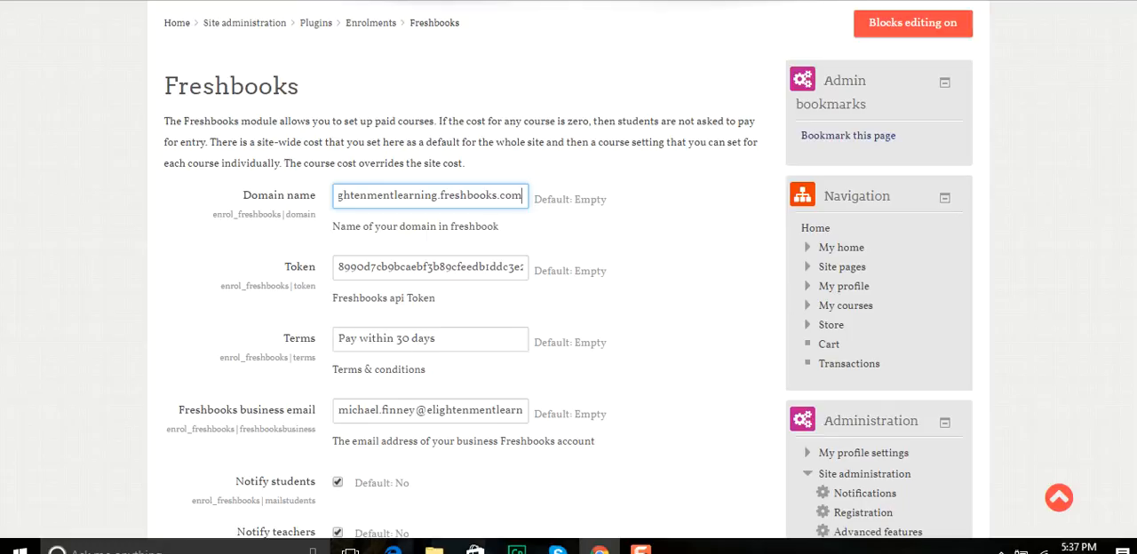
scroll(down, 3)
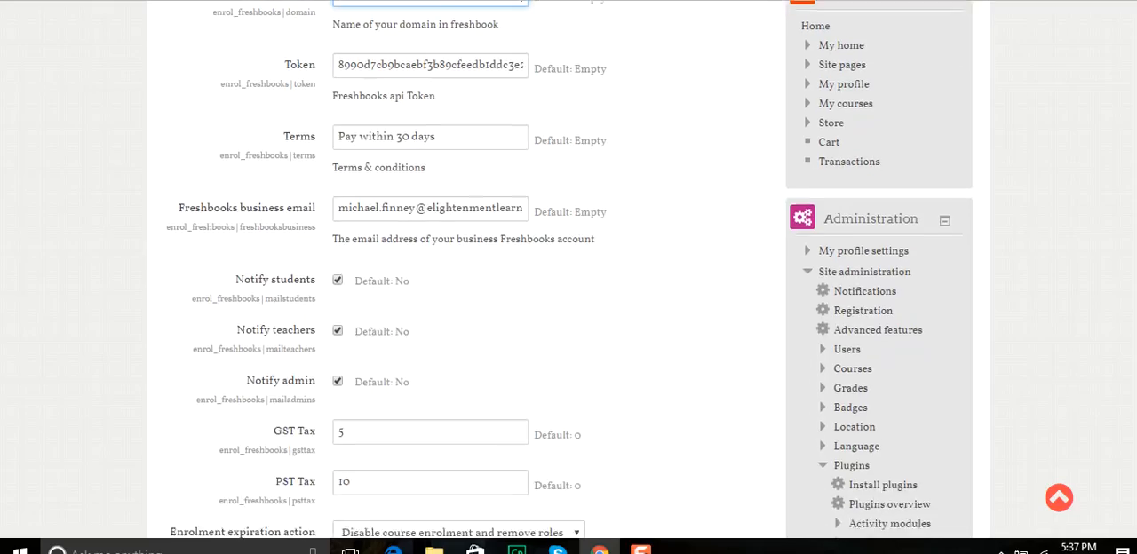
scroll(down, 3)
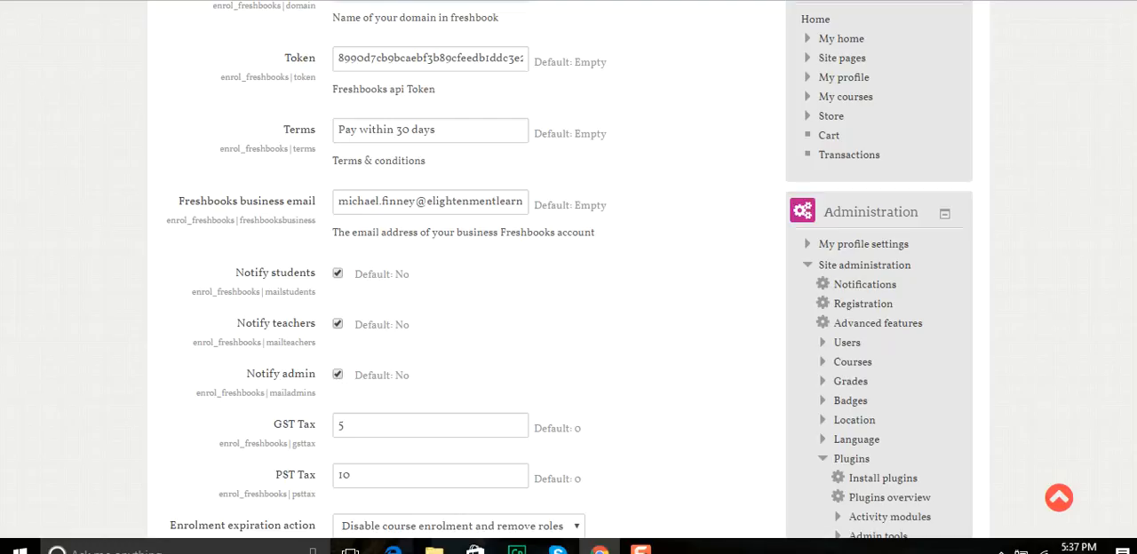
scroll(down, 3)
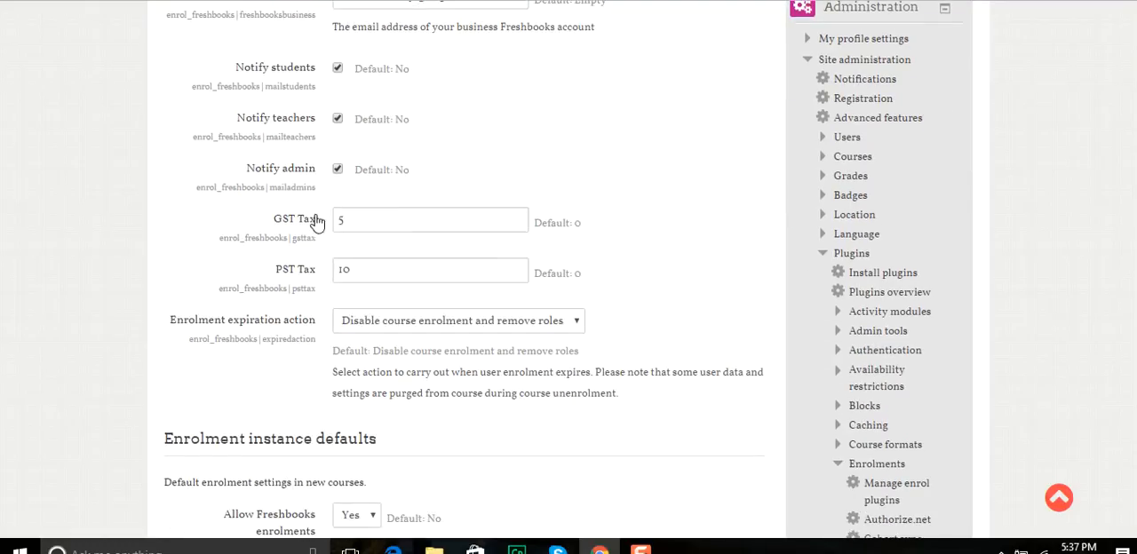
mouse_move(320, 305)
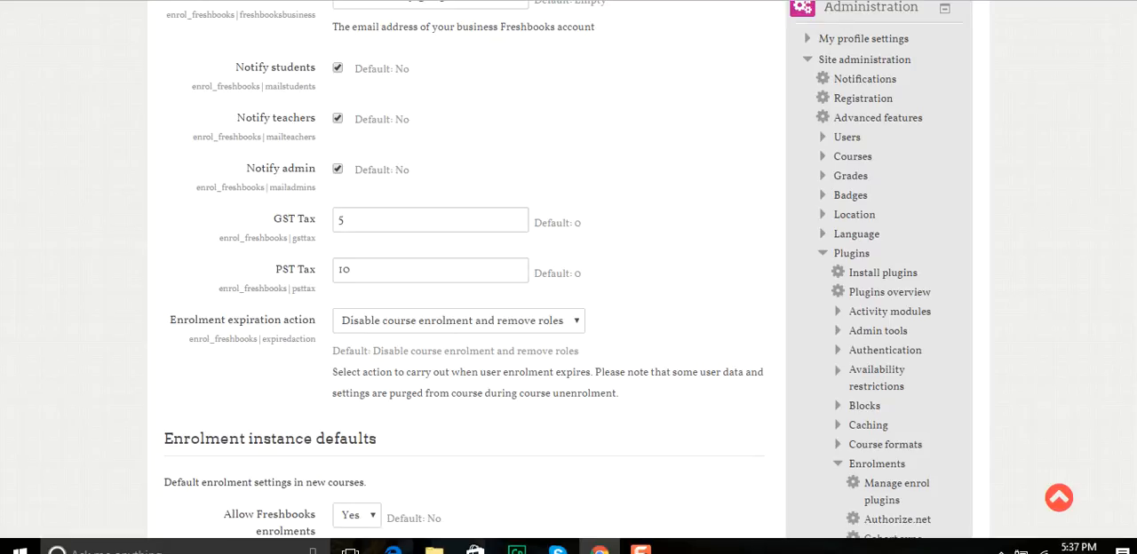
scroll(down, 3)
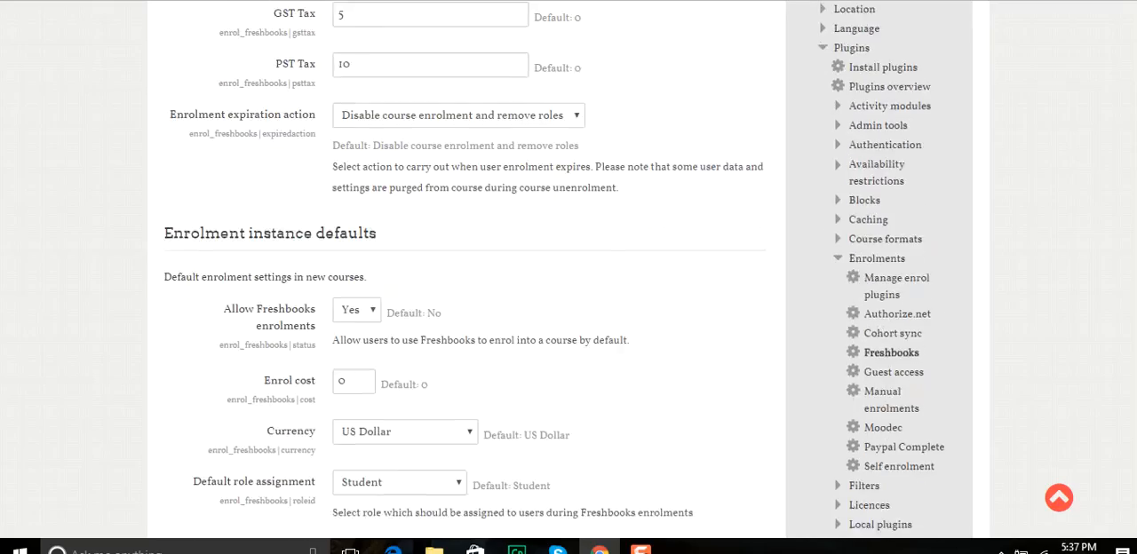
scroll(down, 3)
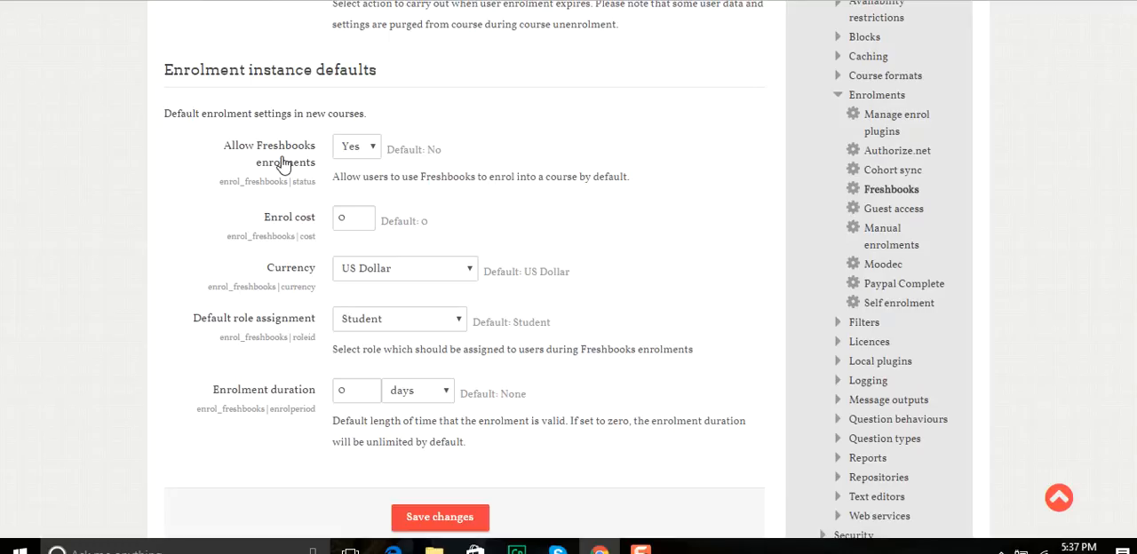
mouse_move(352, 162)
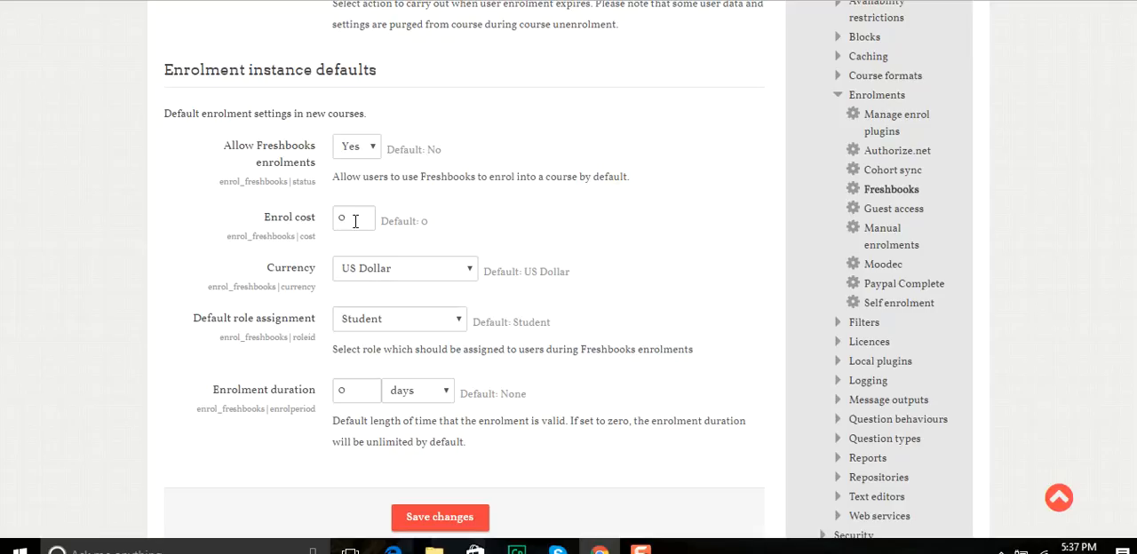
mouse_move(384, 277)
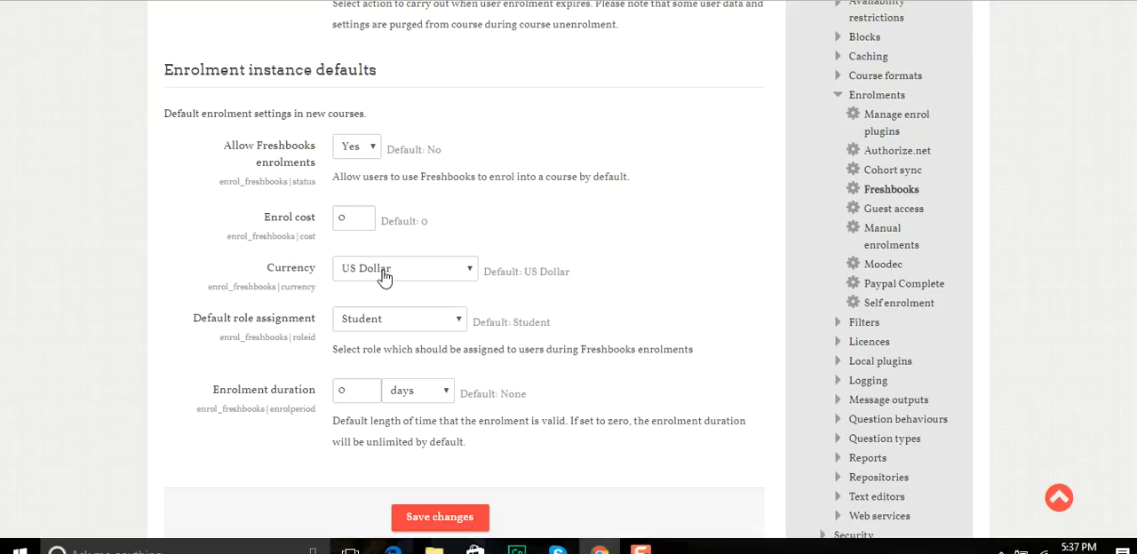
mouse_move(405, 329)
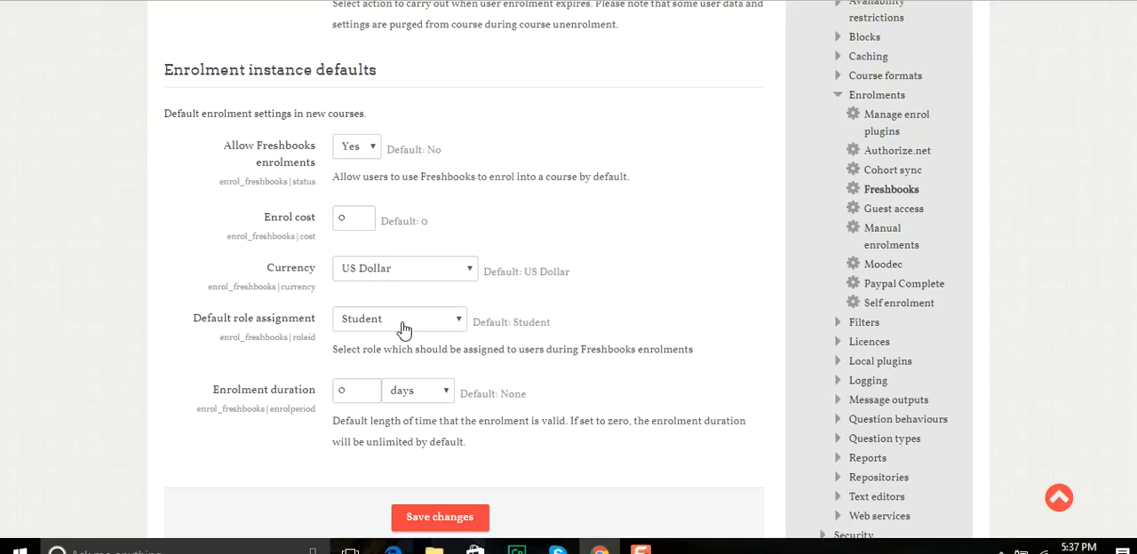
mouse_move(303, 430)
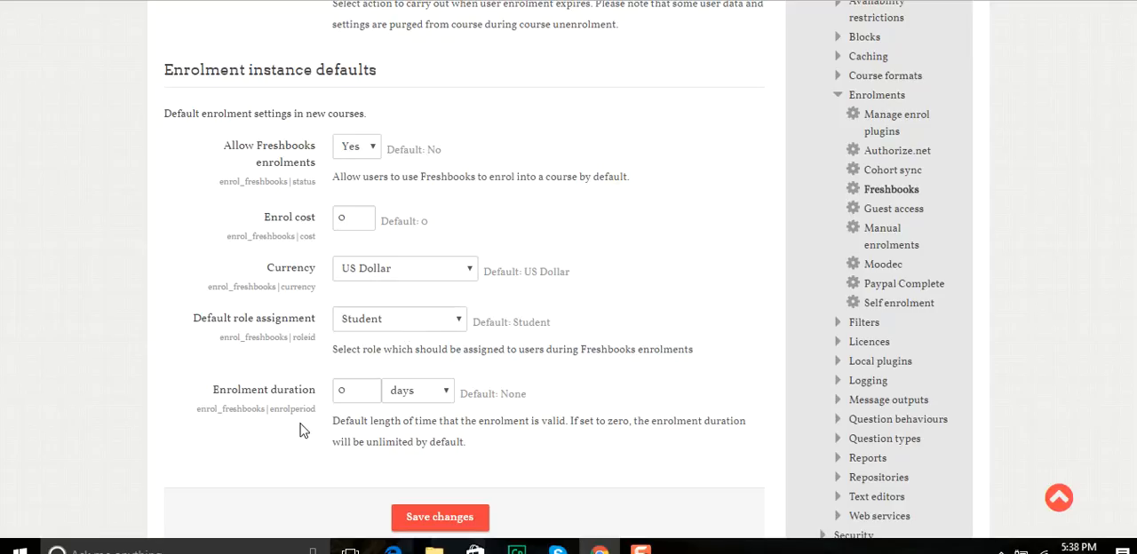
mouse_move(278, 401)
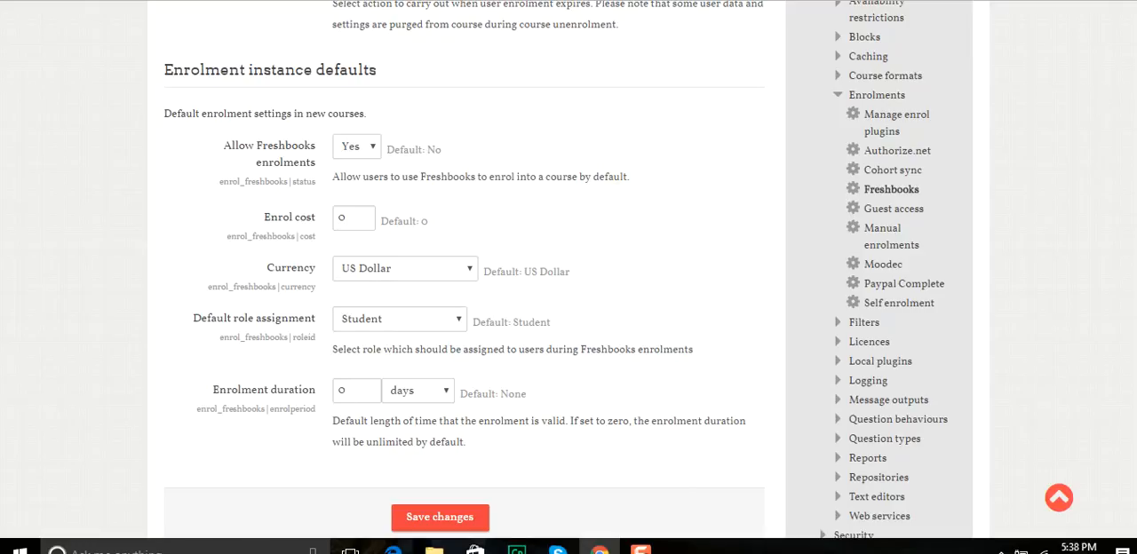
mouse_move(352, 160)
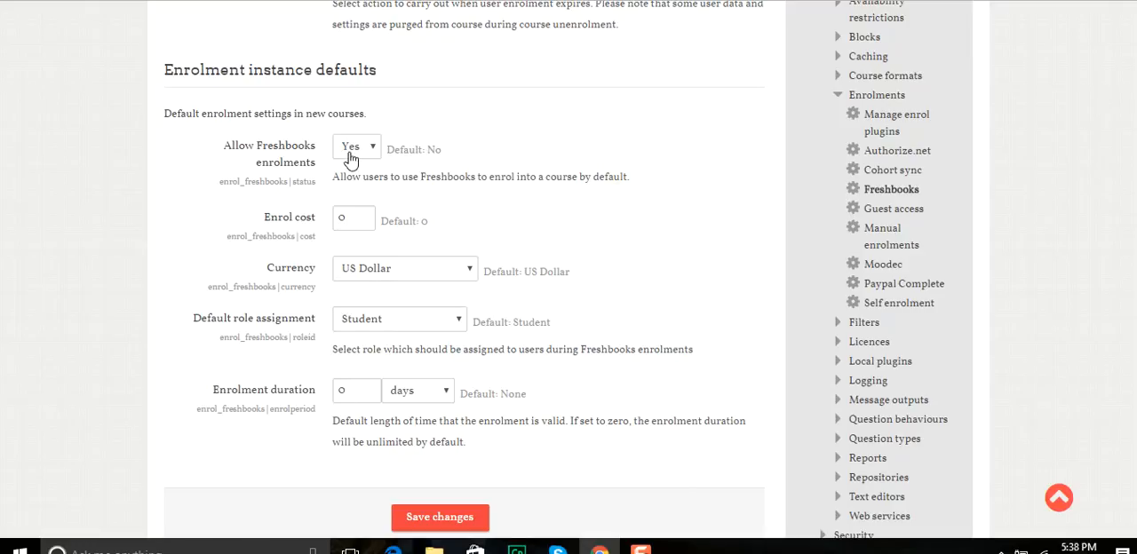
mouse_move(471, 483)
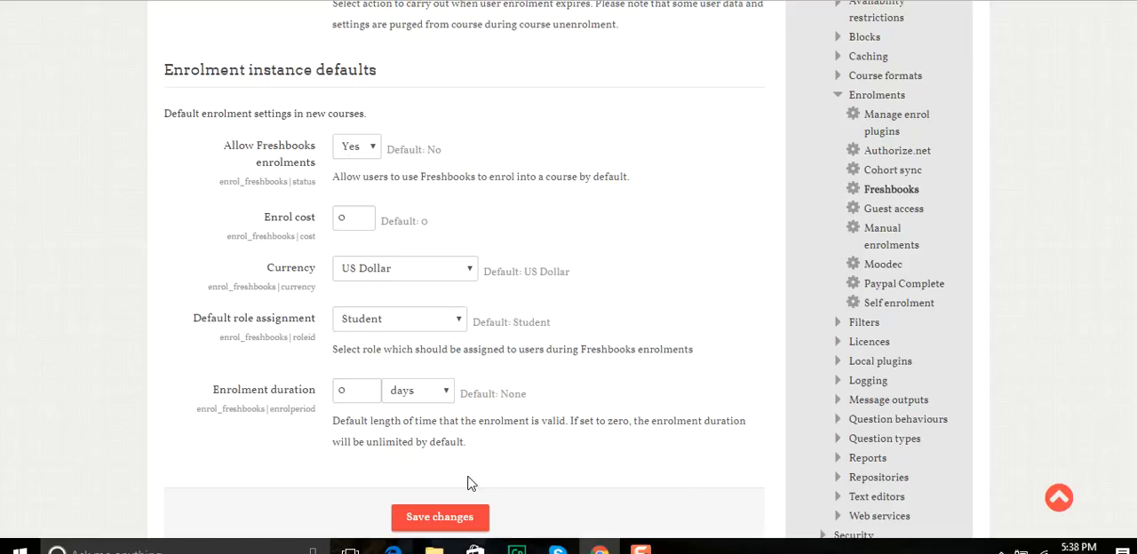
- Save the Freshbooks enrolment settings and head to the administrator's profile
click(441, 517)
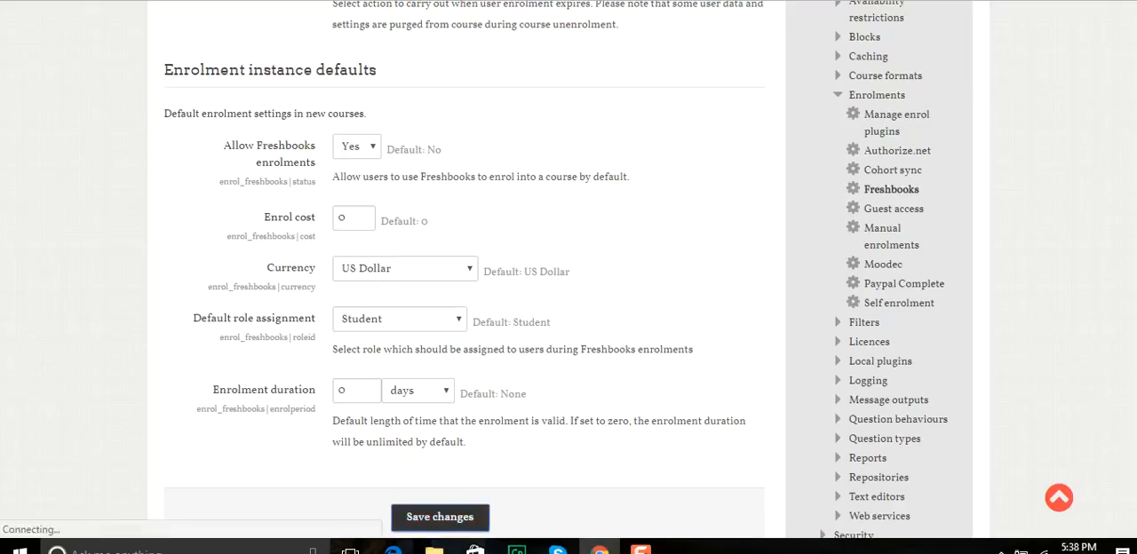
click(441, 517)
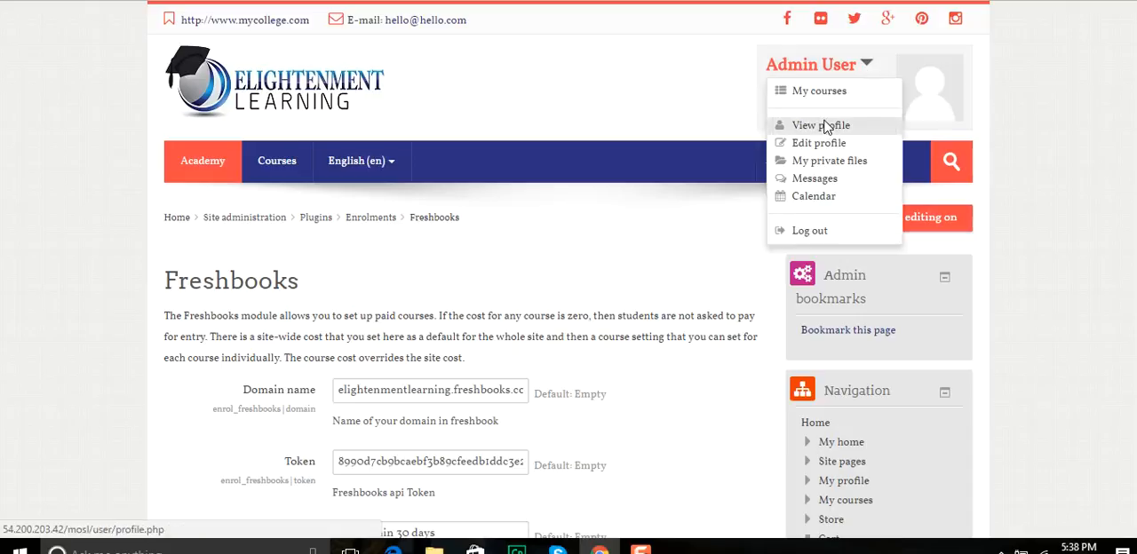
click(821, 124)
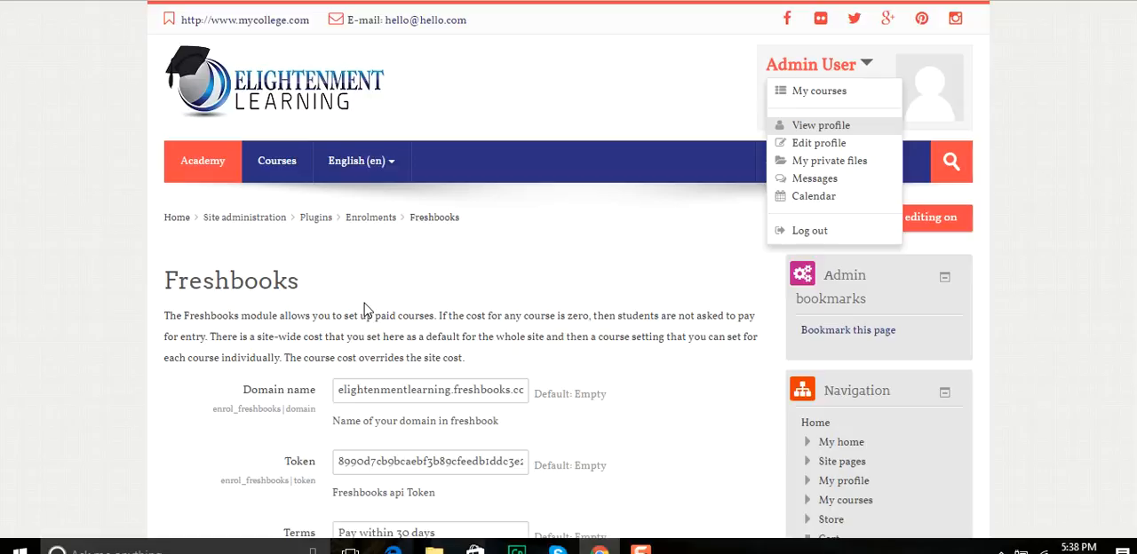
mouse_move(480, 268)
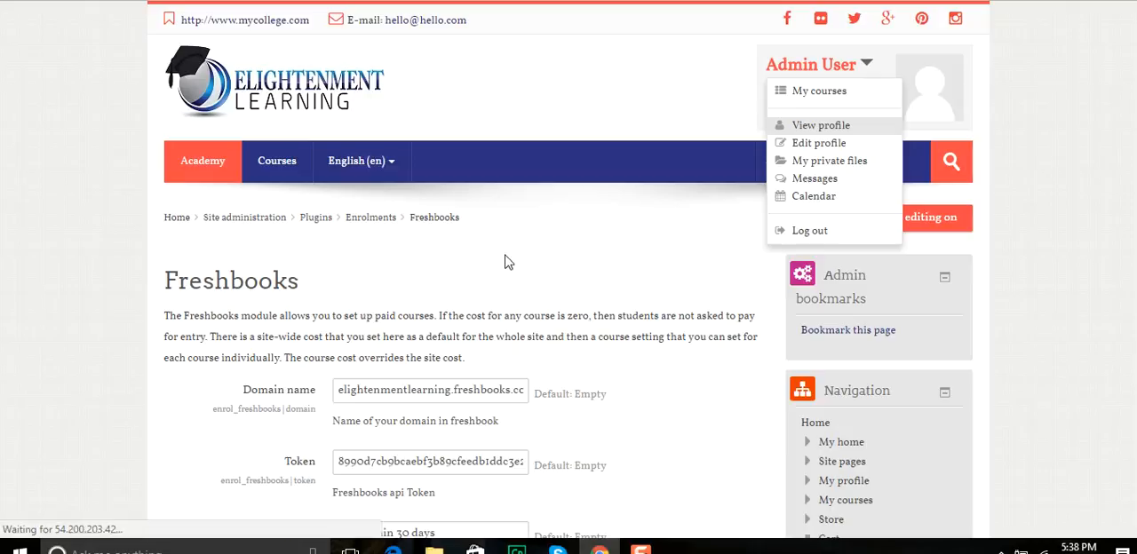
- View the admin profile and follow the Content breadcrumb to the course
click(821, 125)
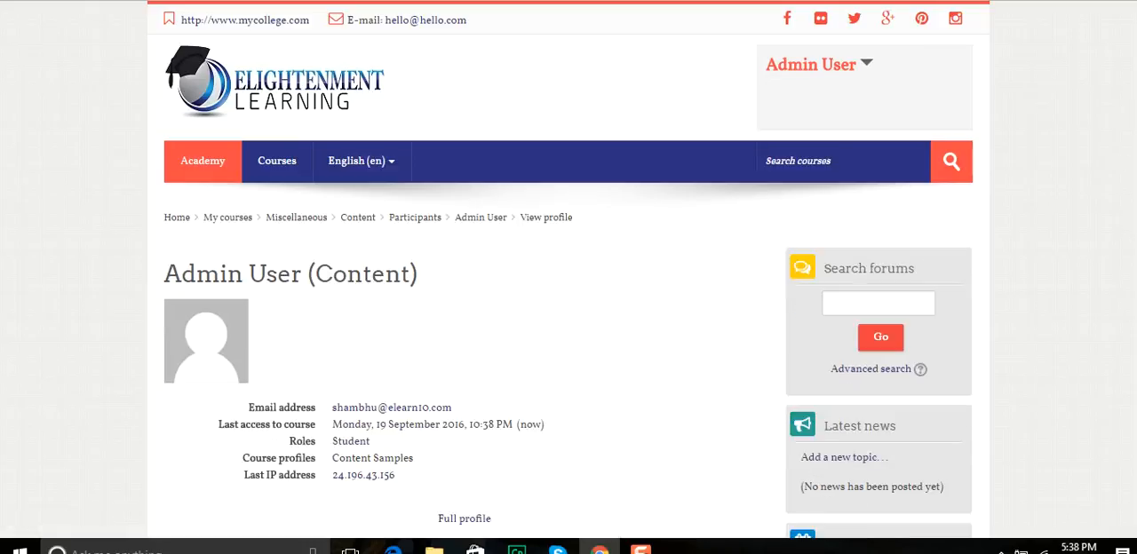
scroll(down, 3)
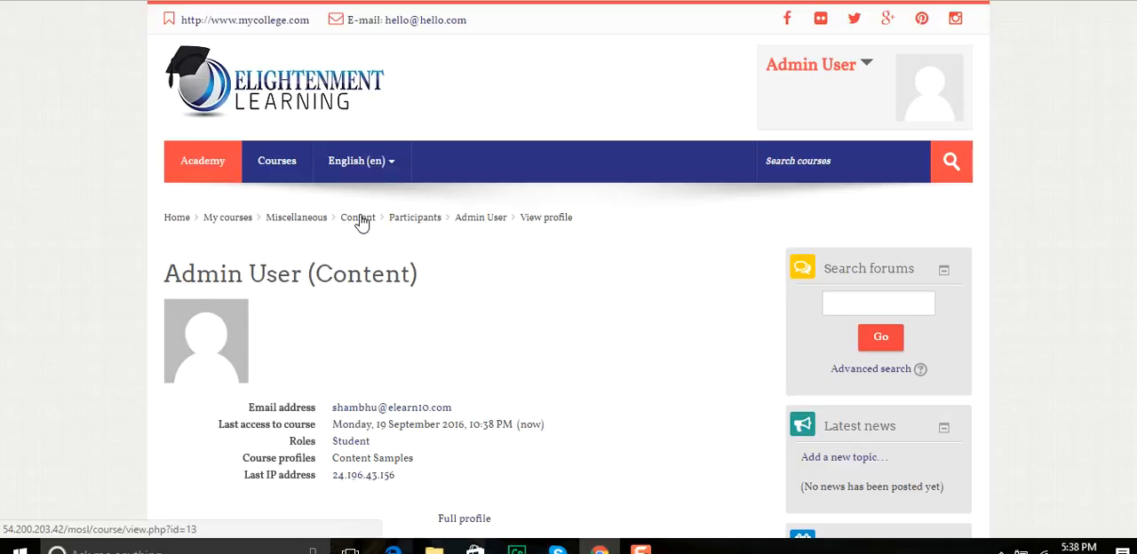
click(357, 217)
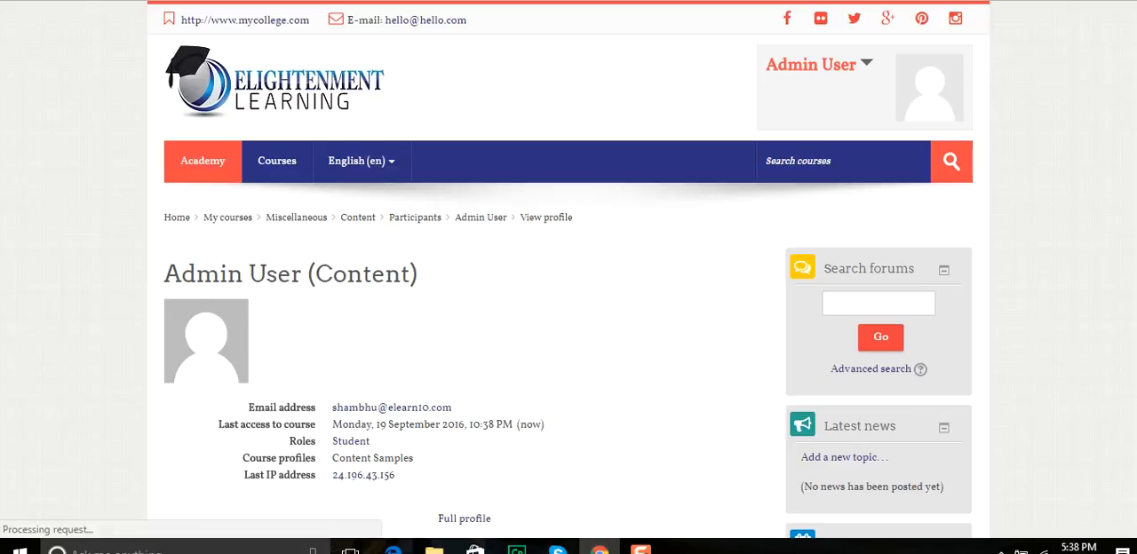
- Reach the Content course's Enrolment methods via Course administration > Users
click(357, 217)
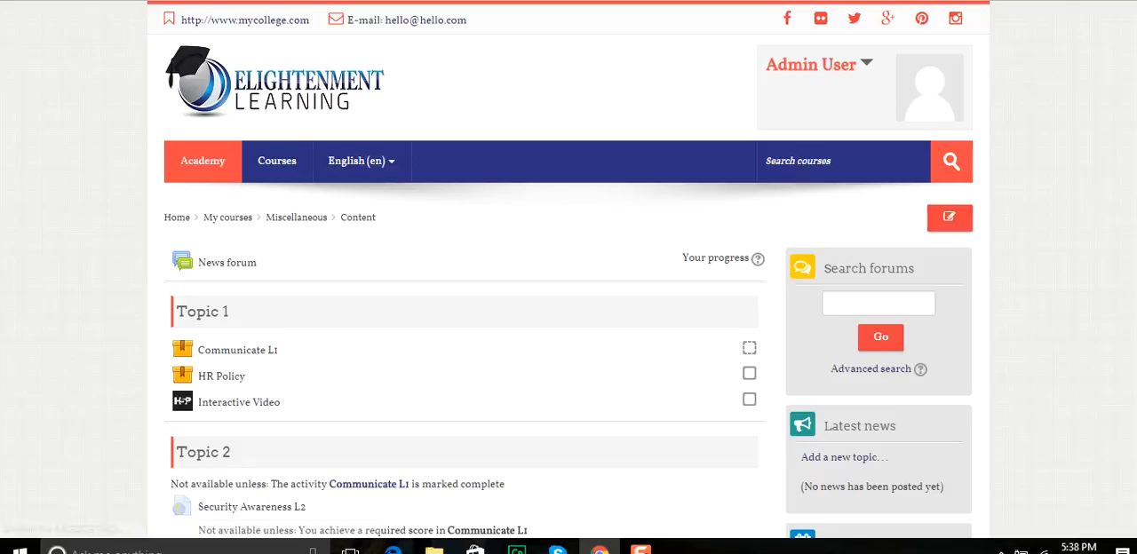
scroll(down, 3)
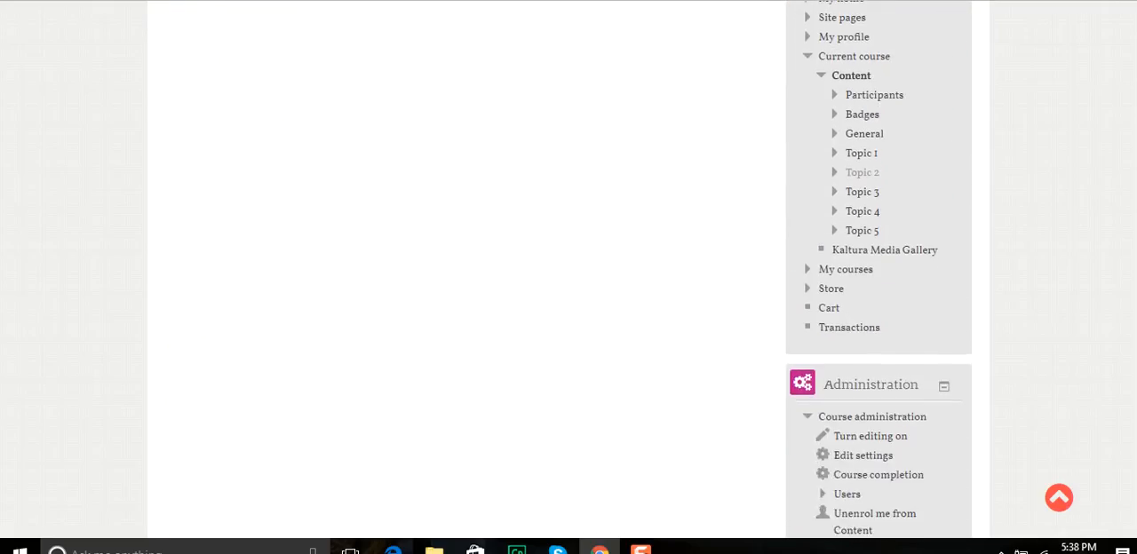
scroll(down, 3)
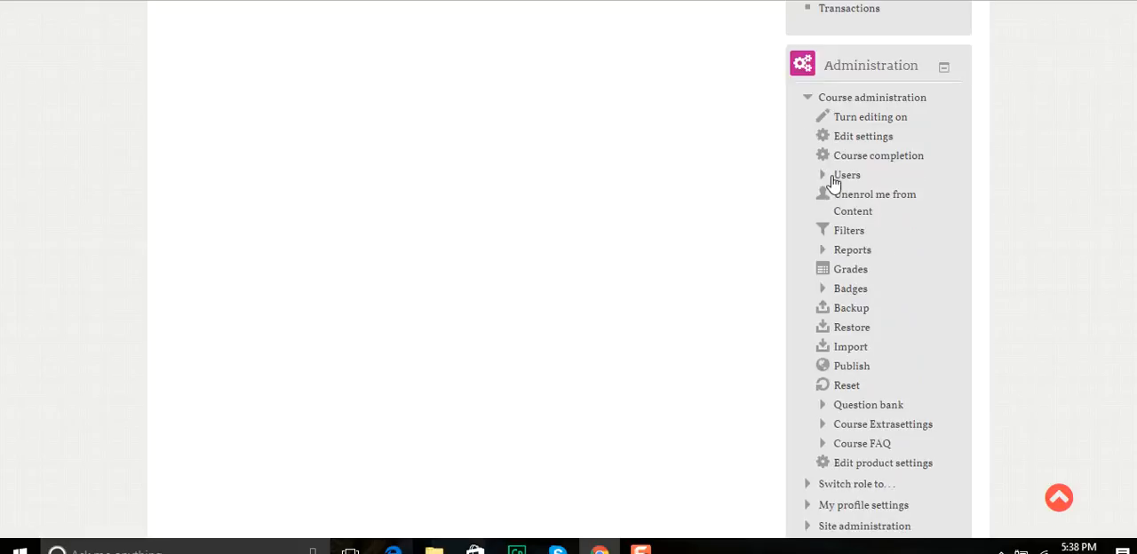
click(845, 174)
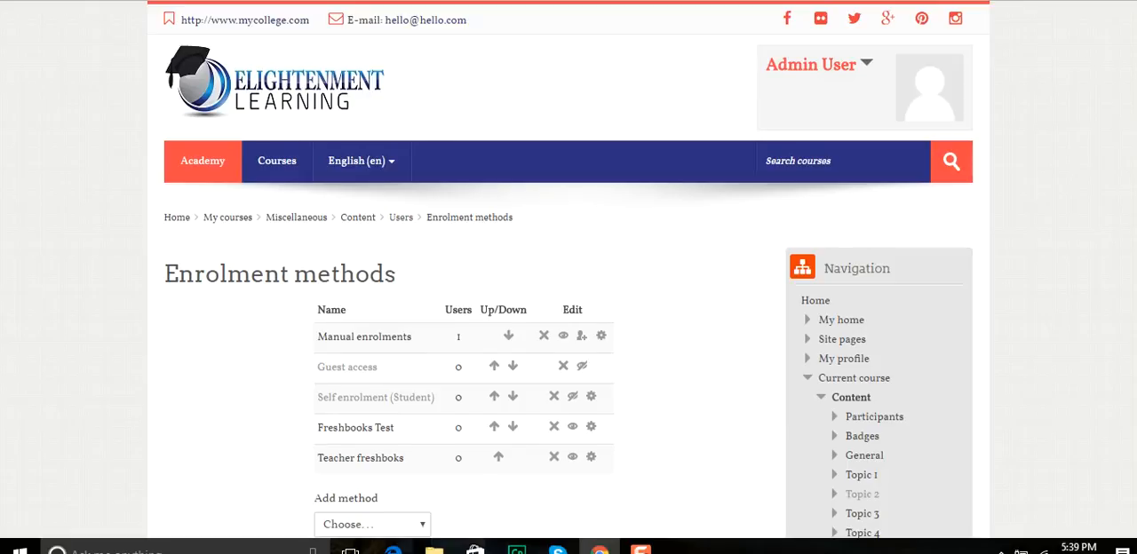
scroll(down, 3)
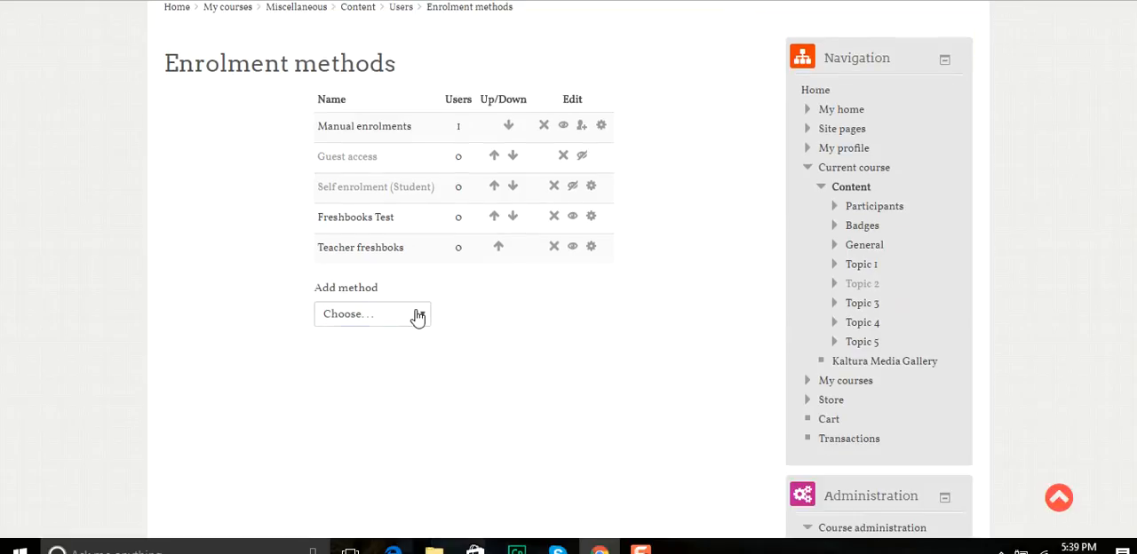
- Add a Freshbooks method and review its instance name and currency choices
click(373, 313)
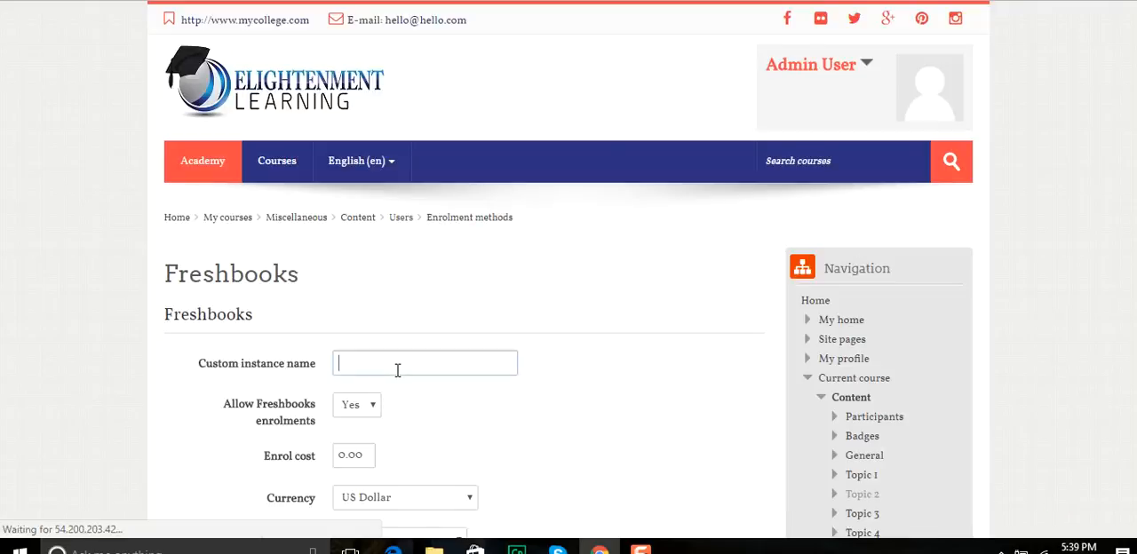
click(425, 362)
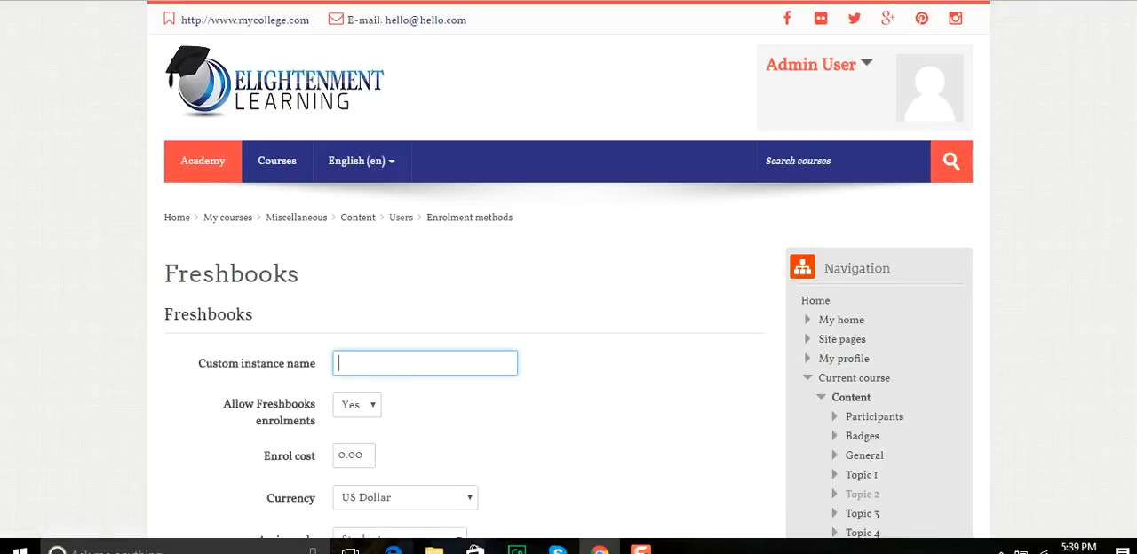
scroll(down, 3)
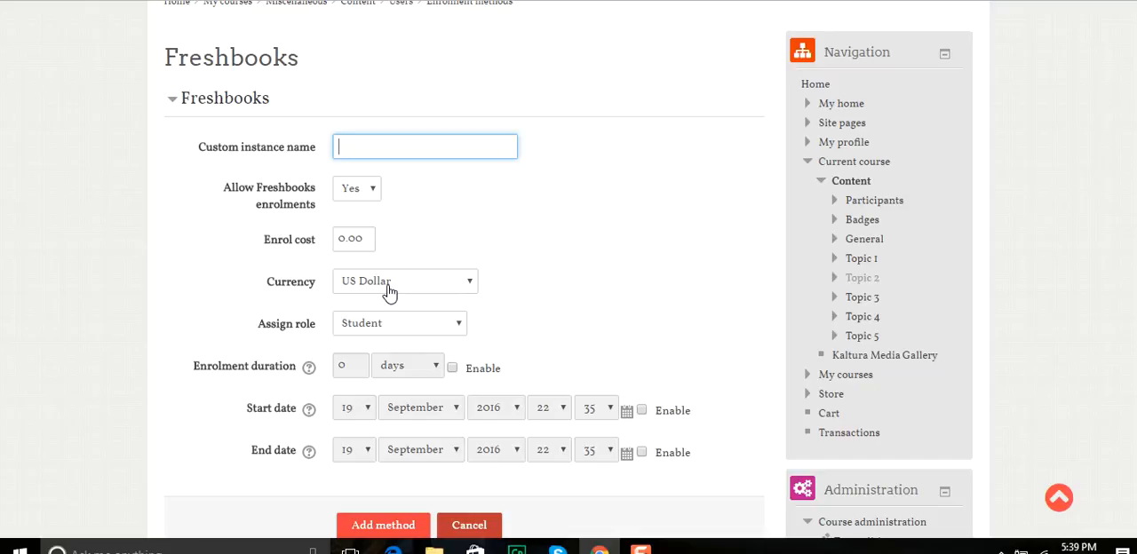
click(405, 281)
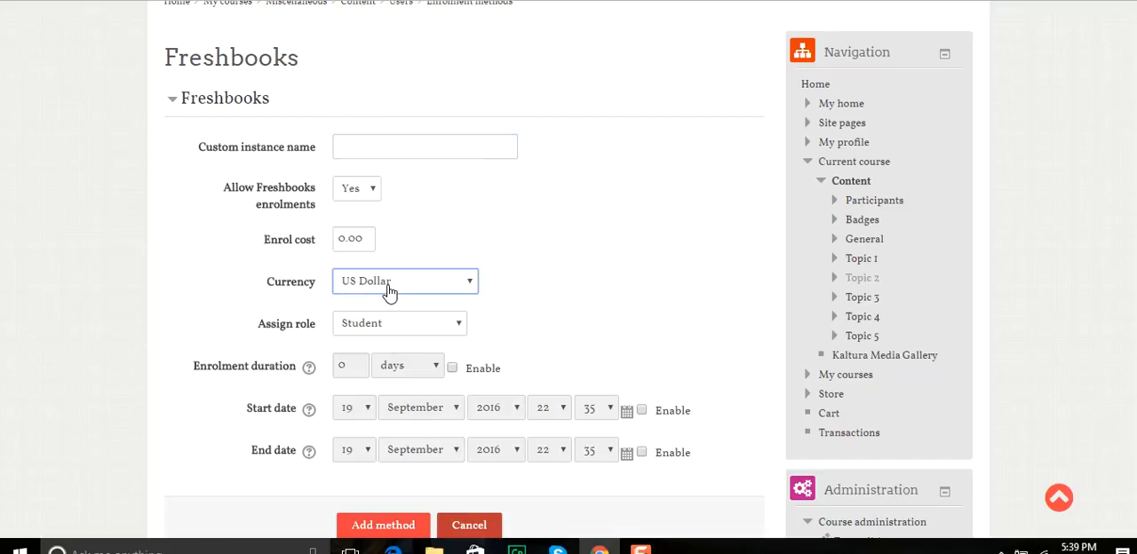
mouse_move(388, 330)
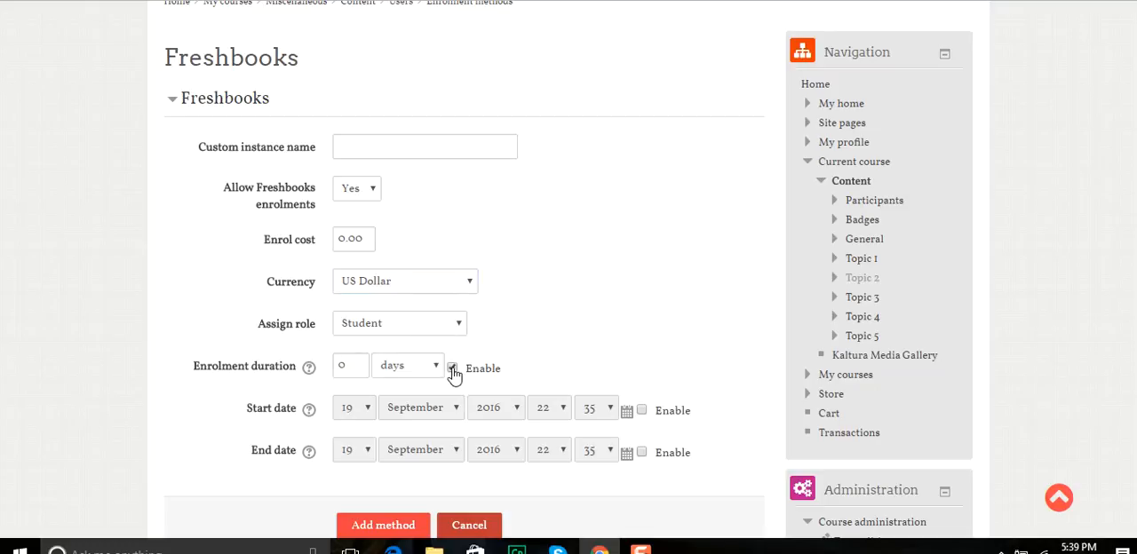
- Cancel the new Freshbooks enrolment form without saving it
click(453, 370)
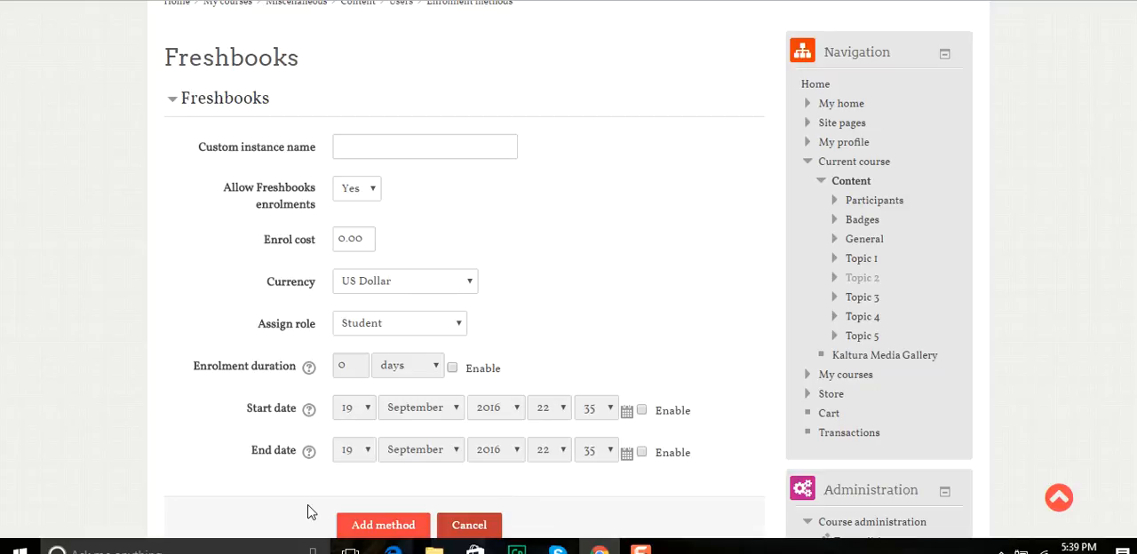
click(469, 526)
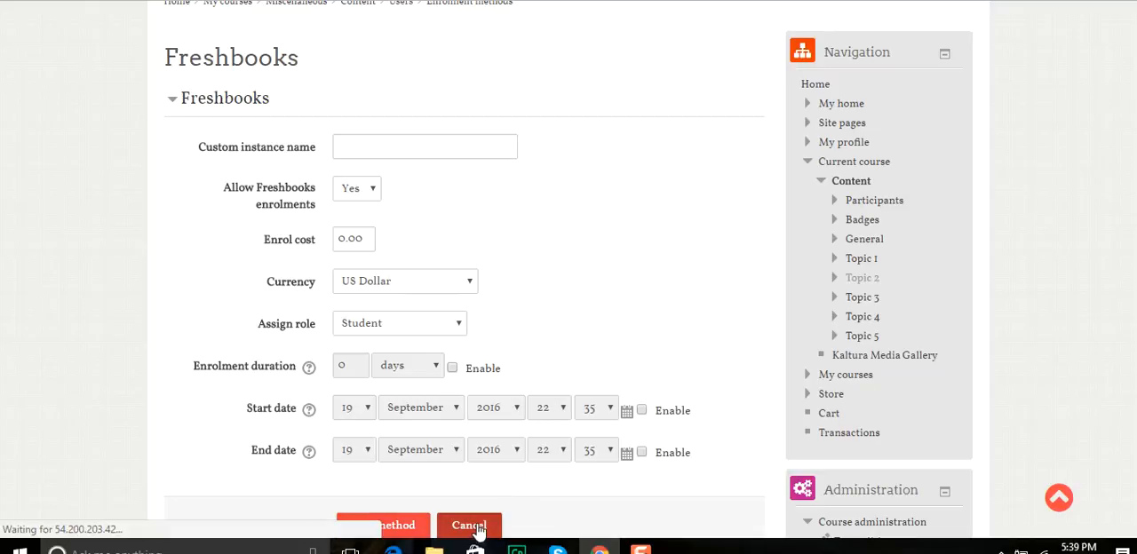
click(469, 525)
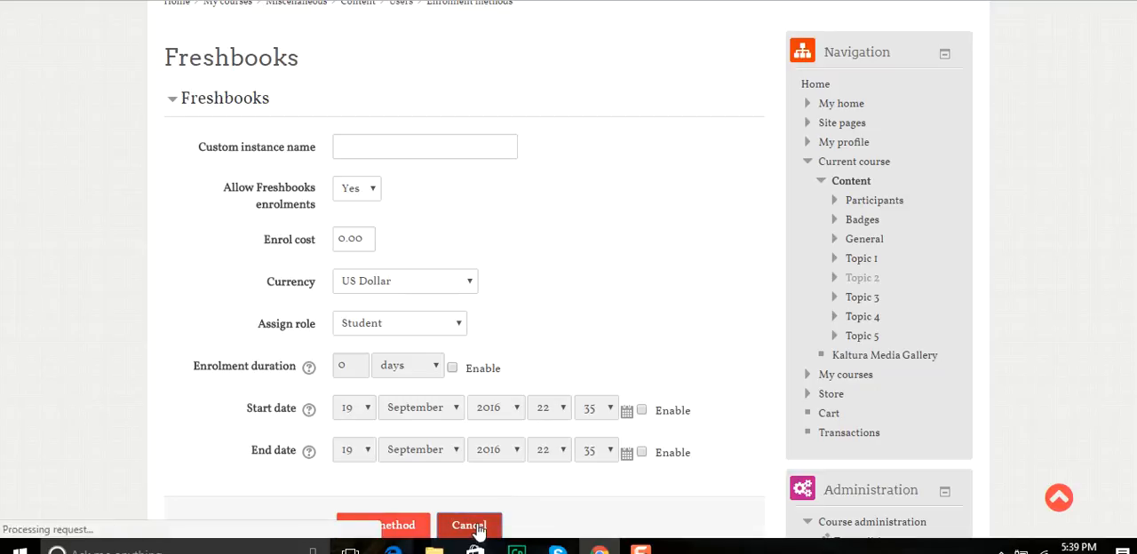
- Return via My courses > Miscellaneous to the Content Samples course page
click(469, 526)
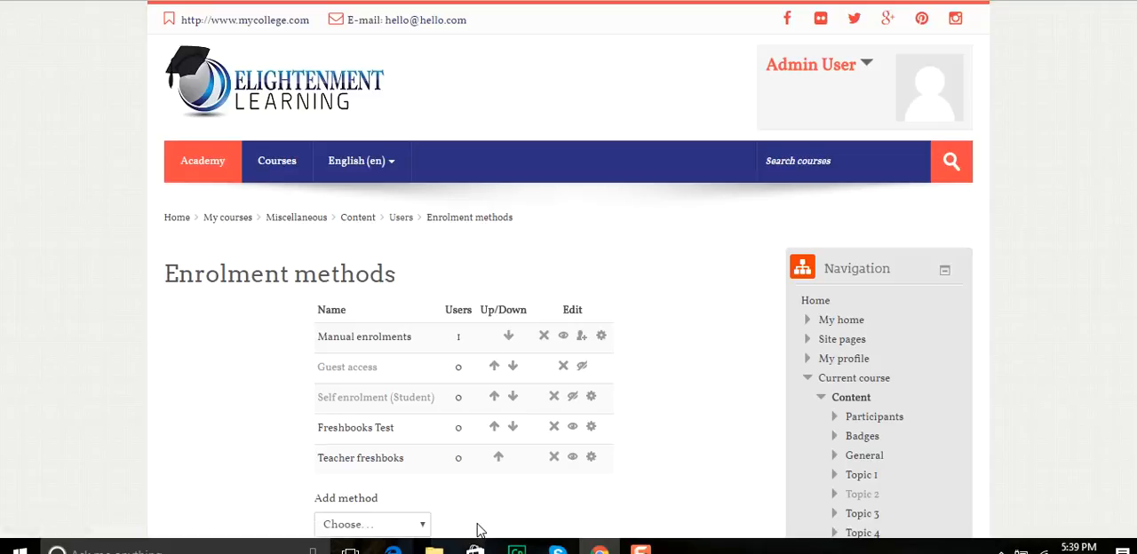
mouse_move(479, 249)
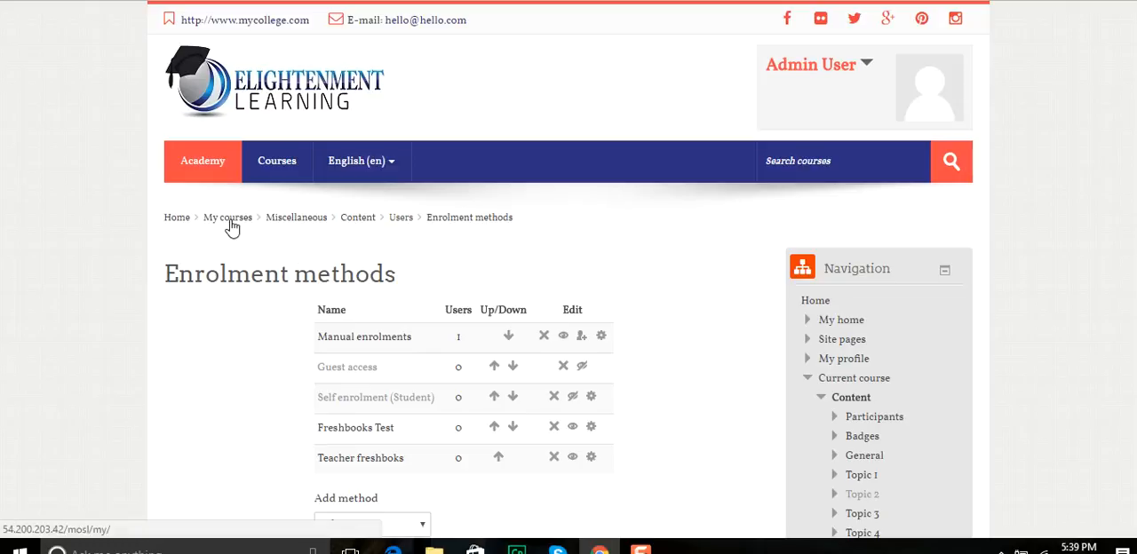
click(277, 162)
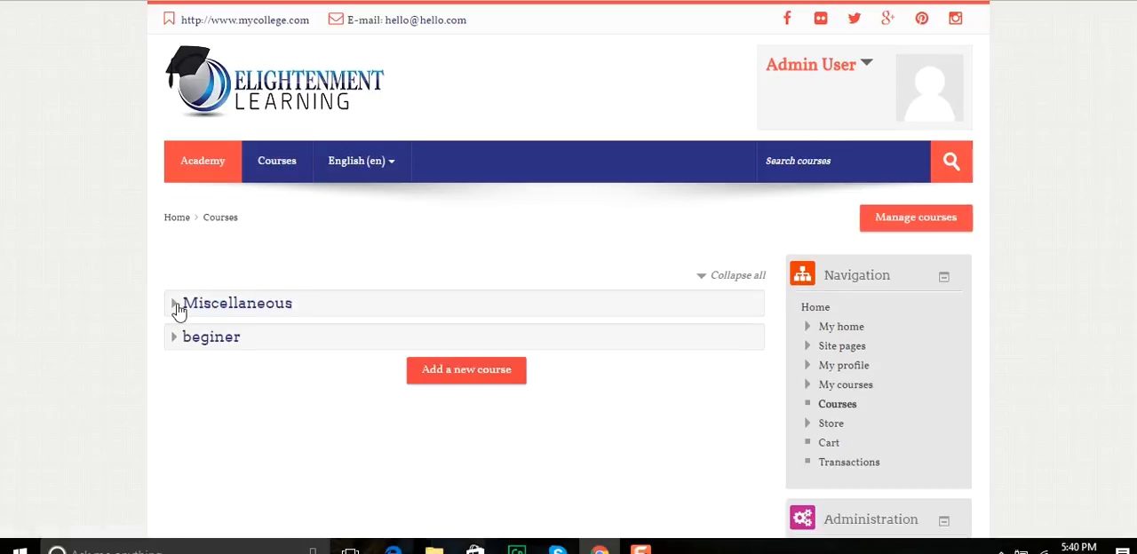
click(174, 301)
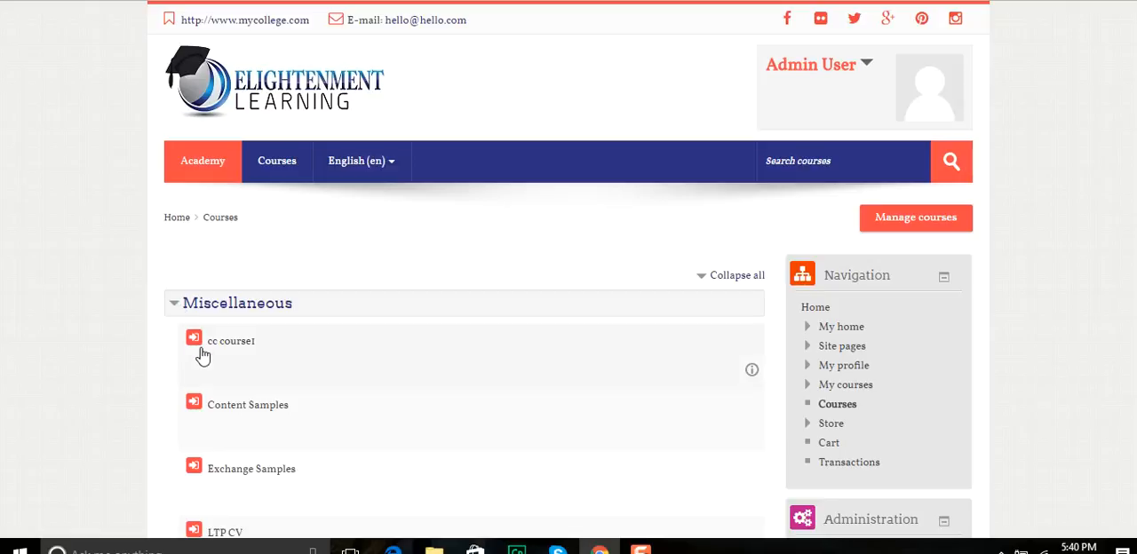
mouse_move(193, 121)
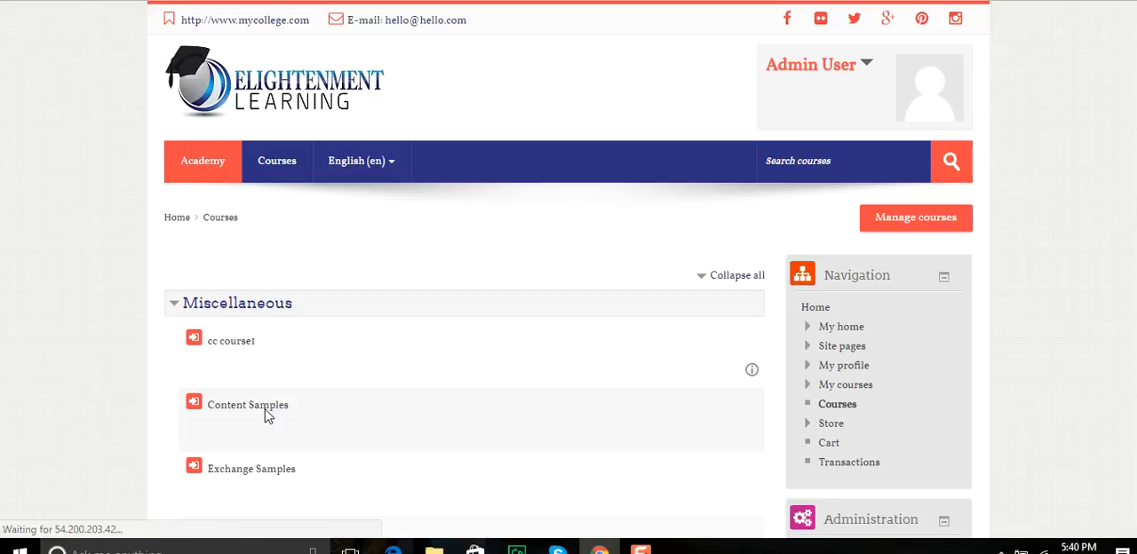
click(247, 405)
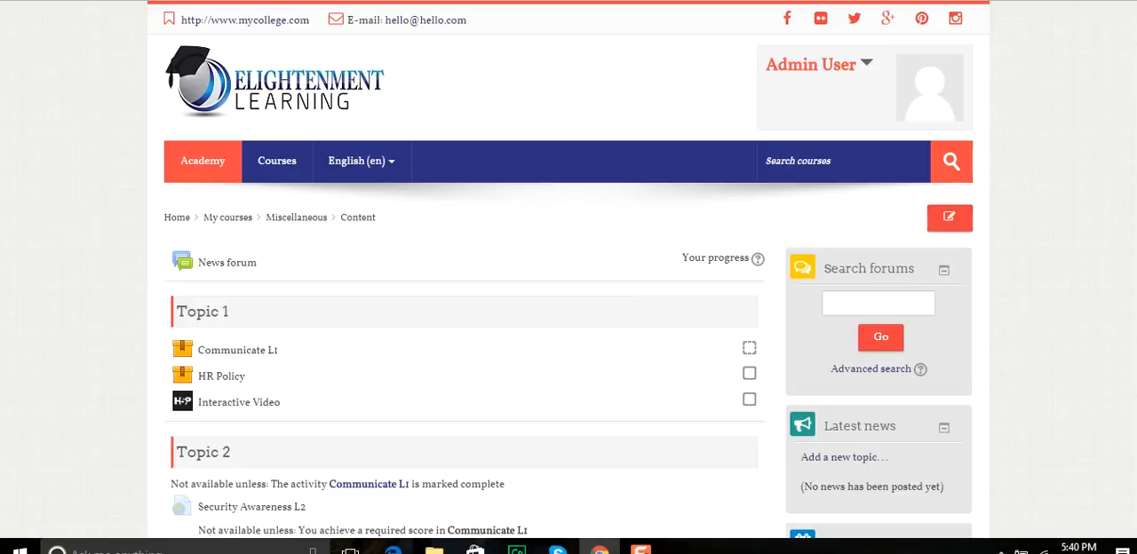
mouse_move(1084, 32)
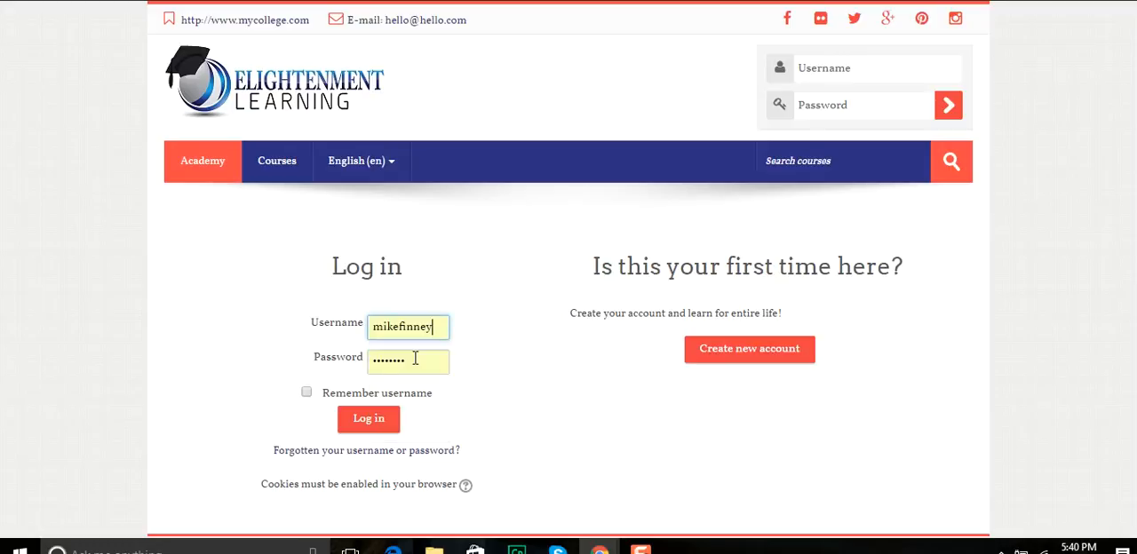
- Enter the student's password and submit the login
click(367, 420)
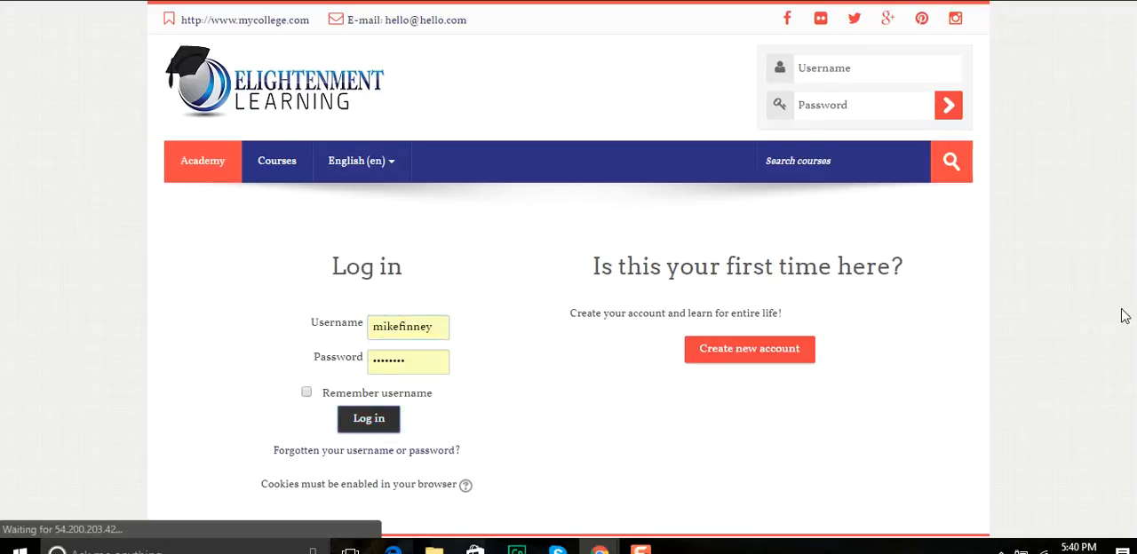
click(368, 419)
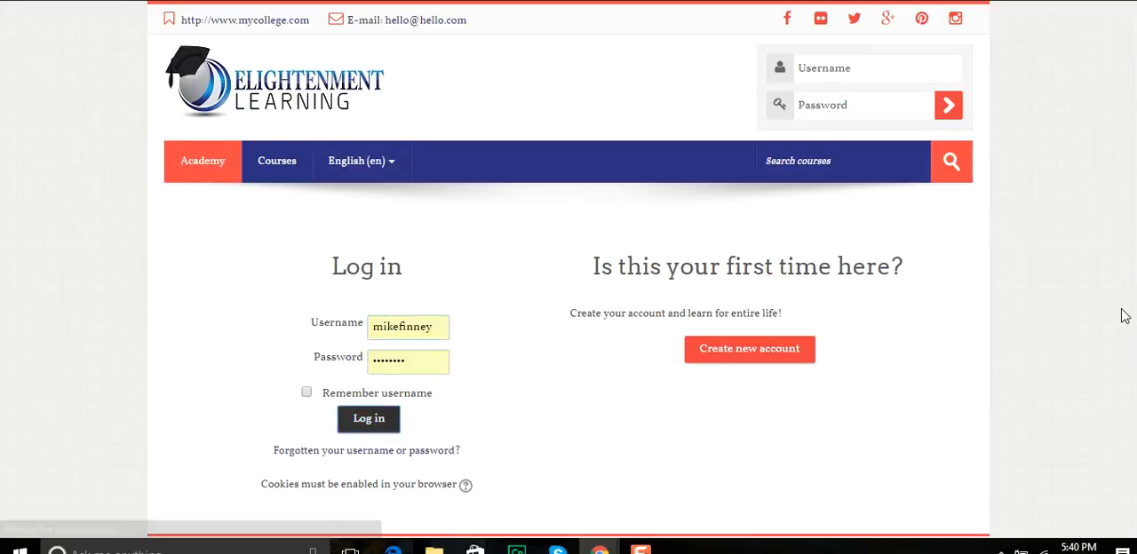
- View the Content Samples enrolment options with Freshbooks payments of USD 10.00 and USD 40.00
click(368, 419)
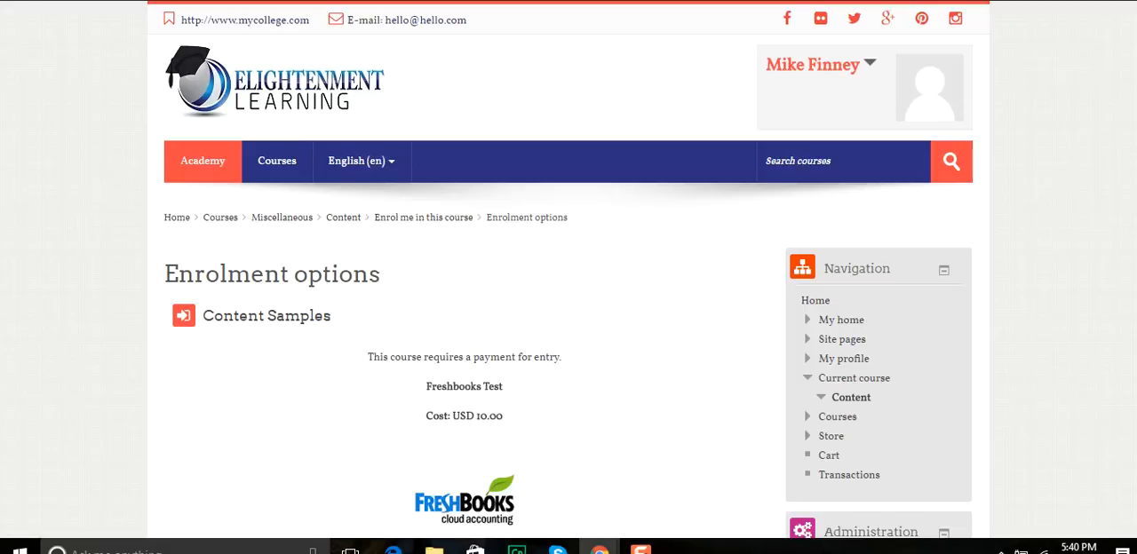
scroll(down, 3)
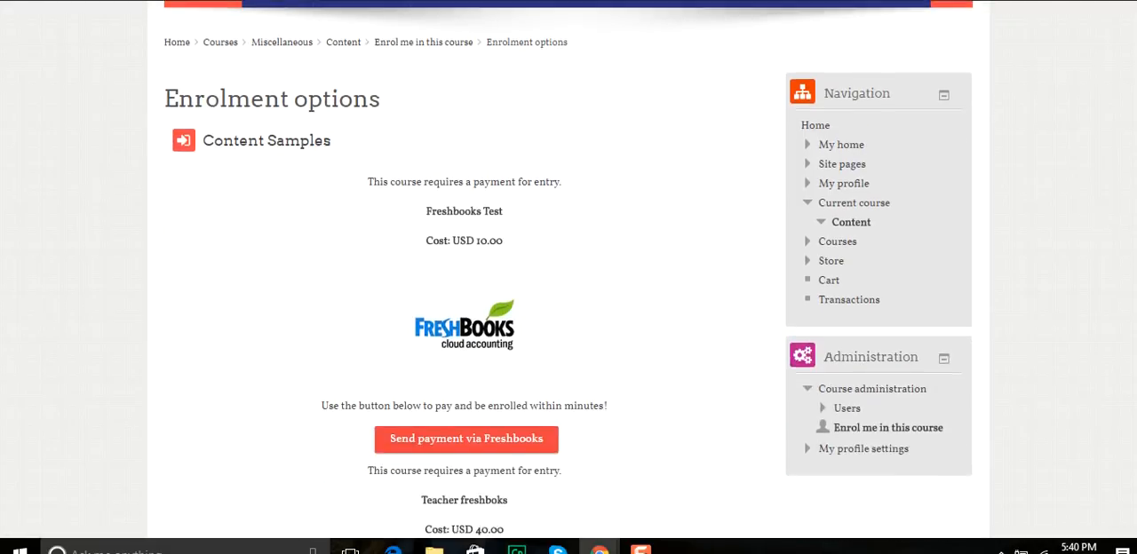